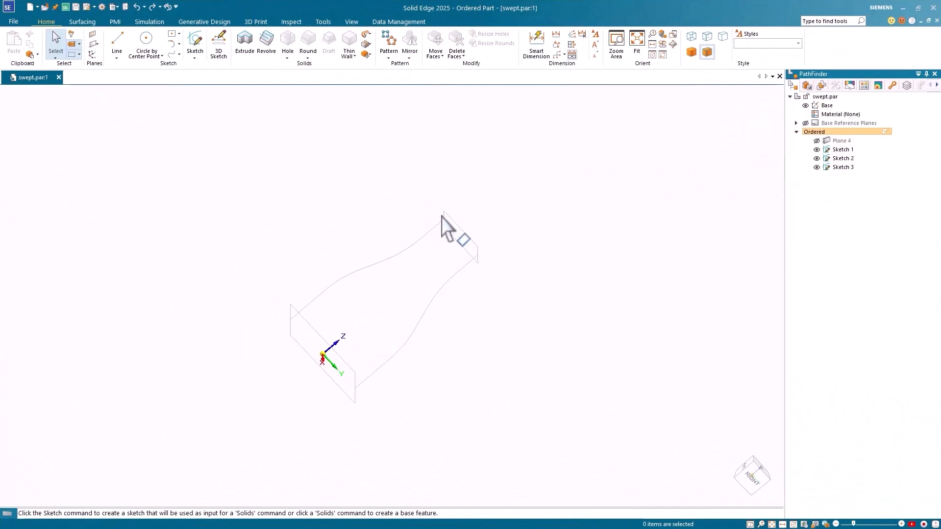
mouse_move(530, 269)
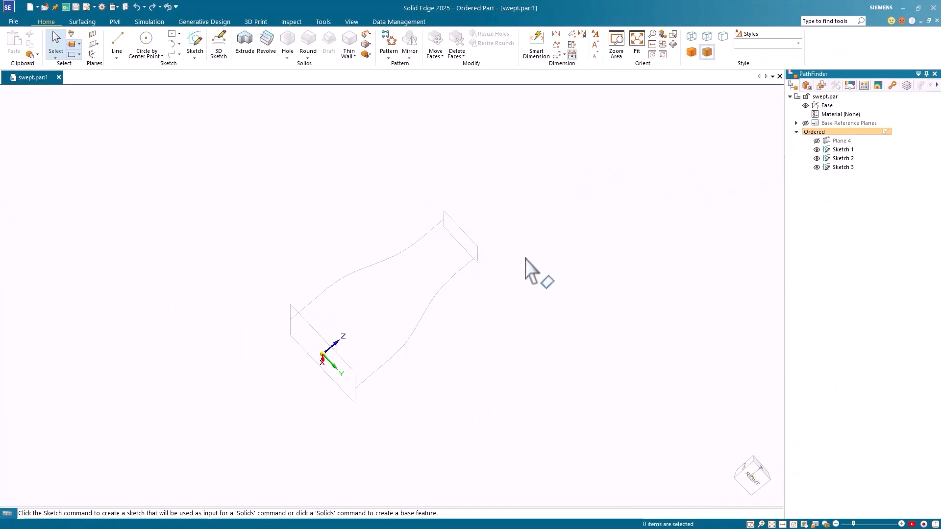
mouse_move(375, 45)
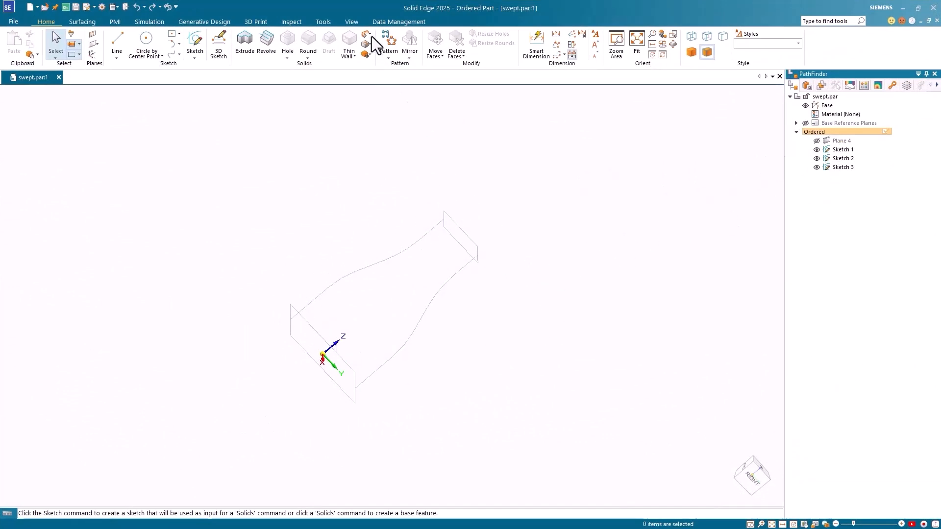
Choose Swept from the Add list with 'Multiple paths and cross sections' as the sweep option.
click(366, 35)
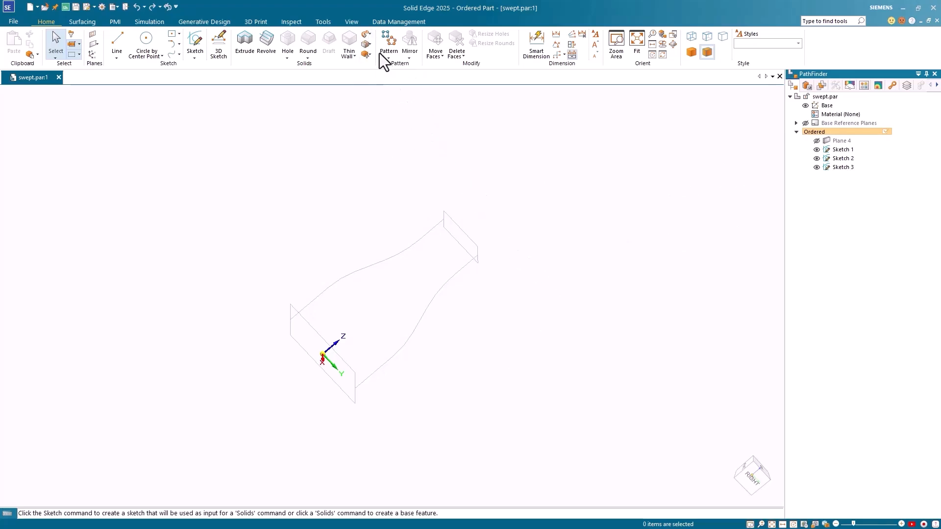
click(367, 34)
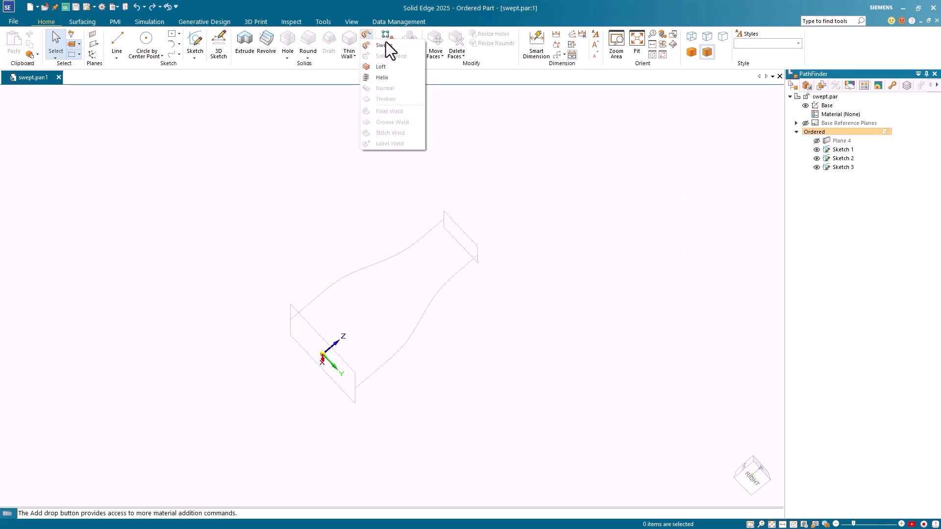
click(383, 45)
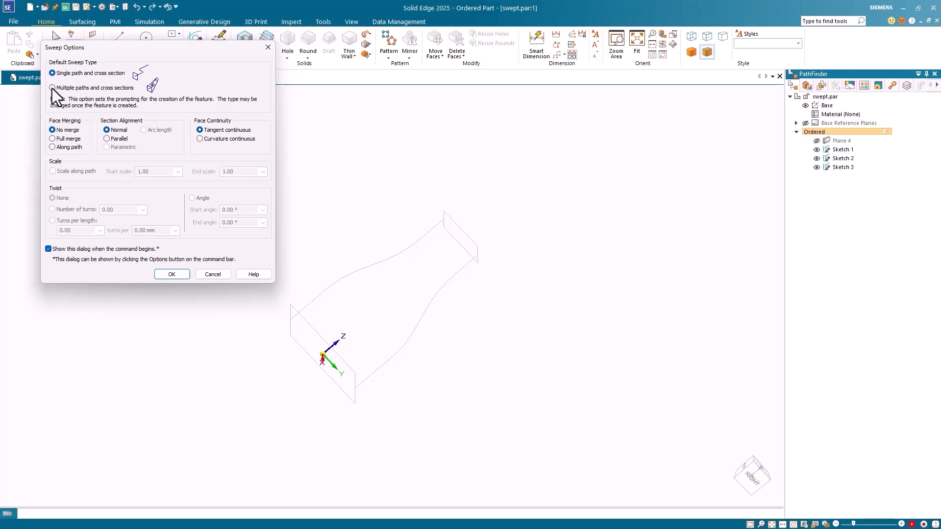
click(53, 88)
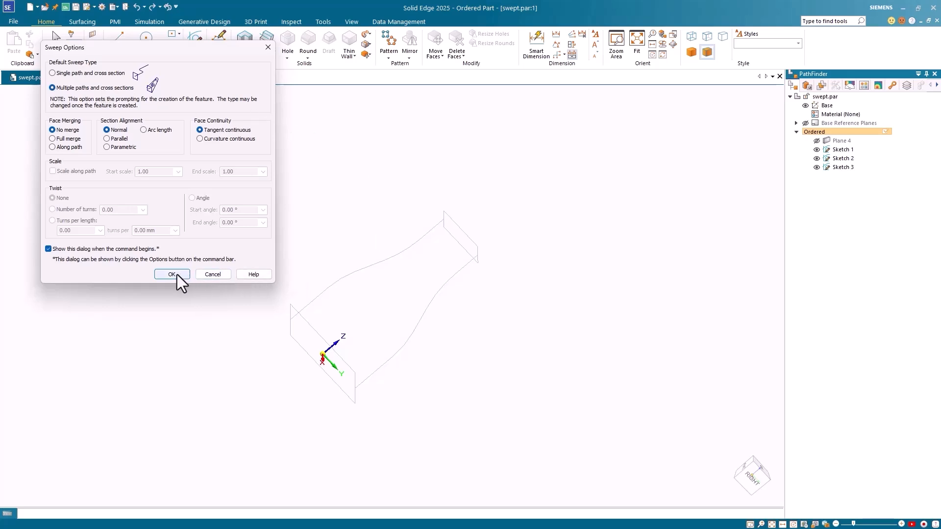
click(171, 274)
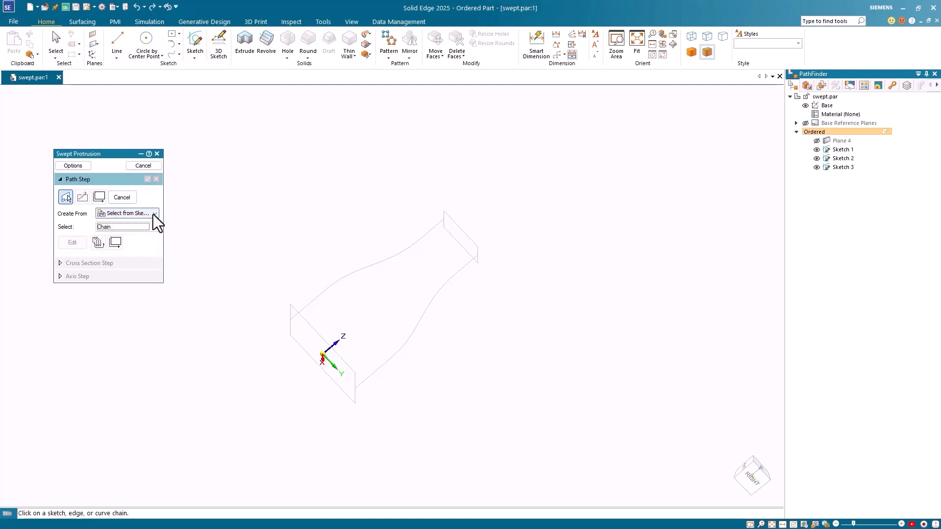
mouse_move(457, 288)
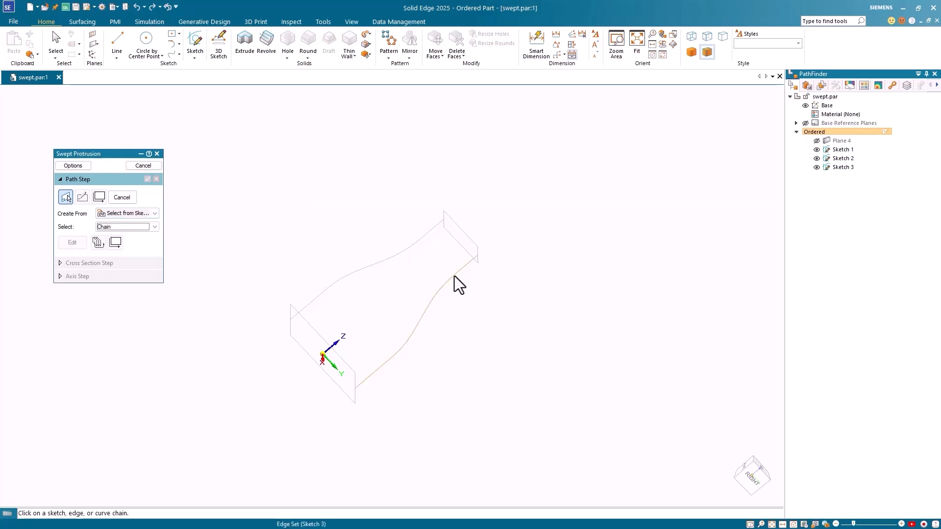
Pick Sketch 3's two curves as paths and both end rectangles as cross sections.
click(460, 283)
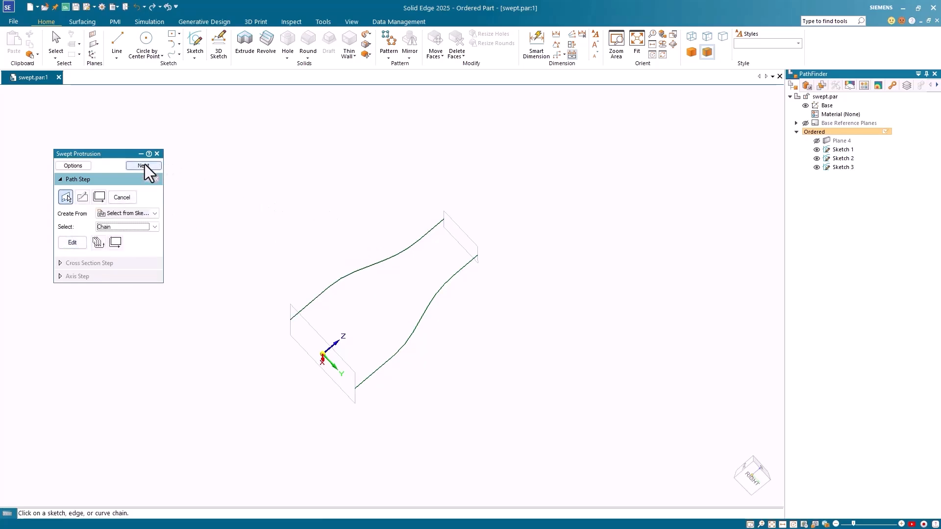
click(143, 166)
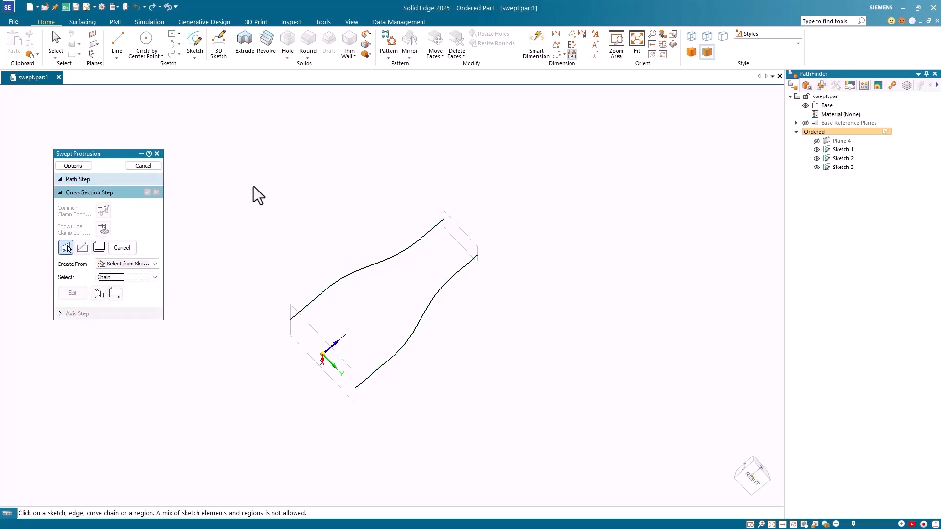
mouse_move(166, 267)
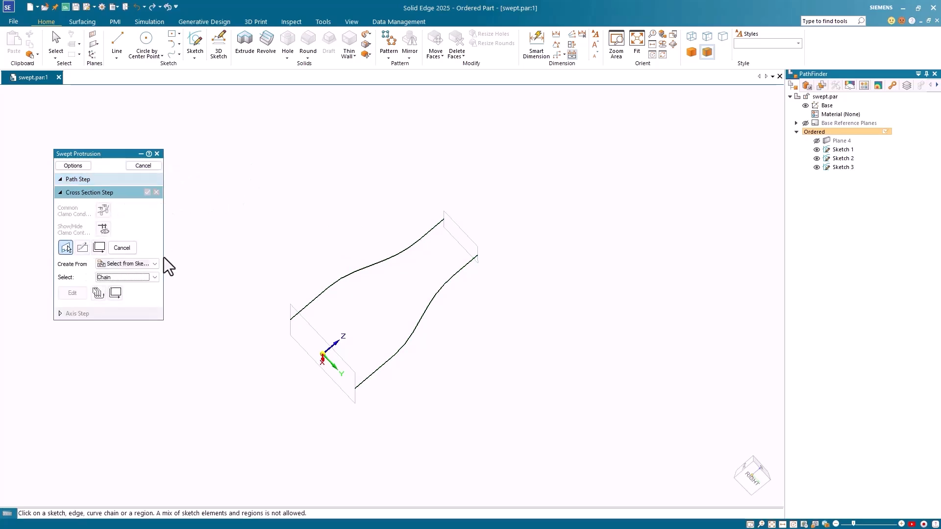
mouse_move(449, 236)
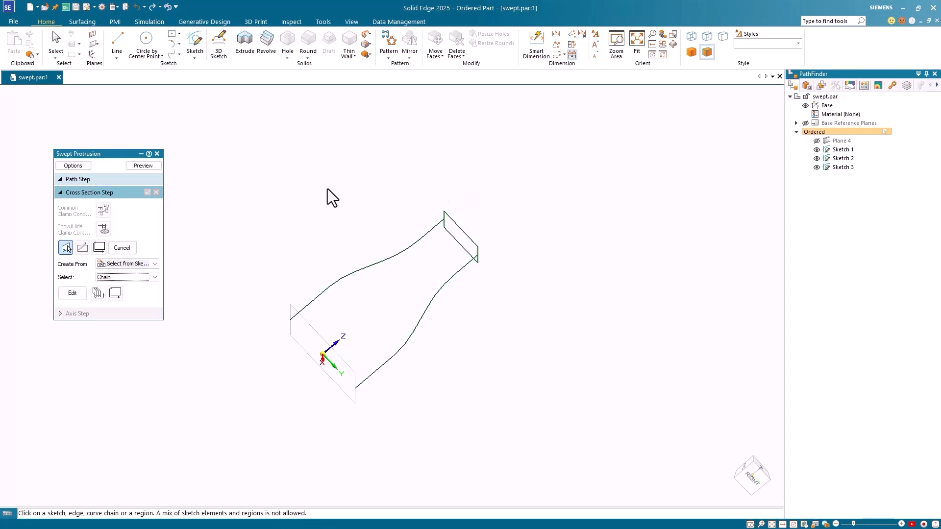
click(299, 312)
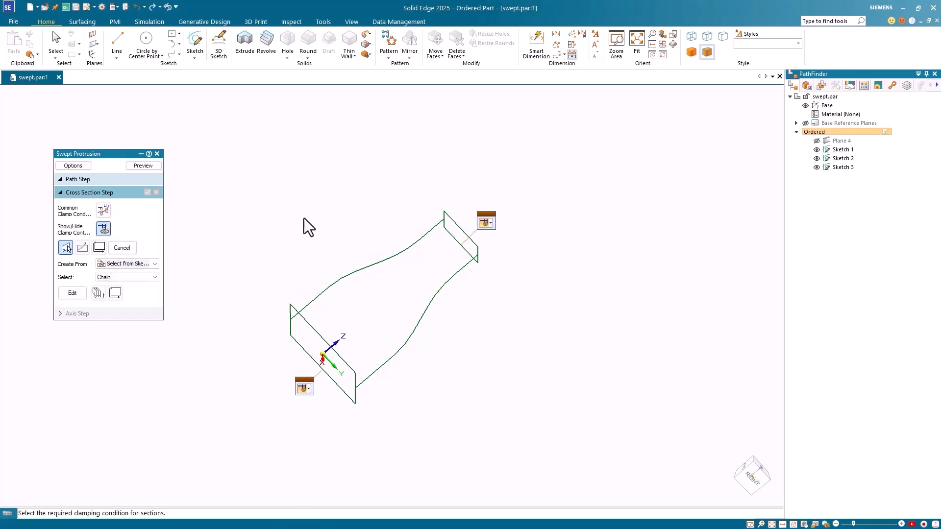
mouse_move(165, 177)
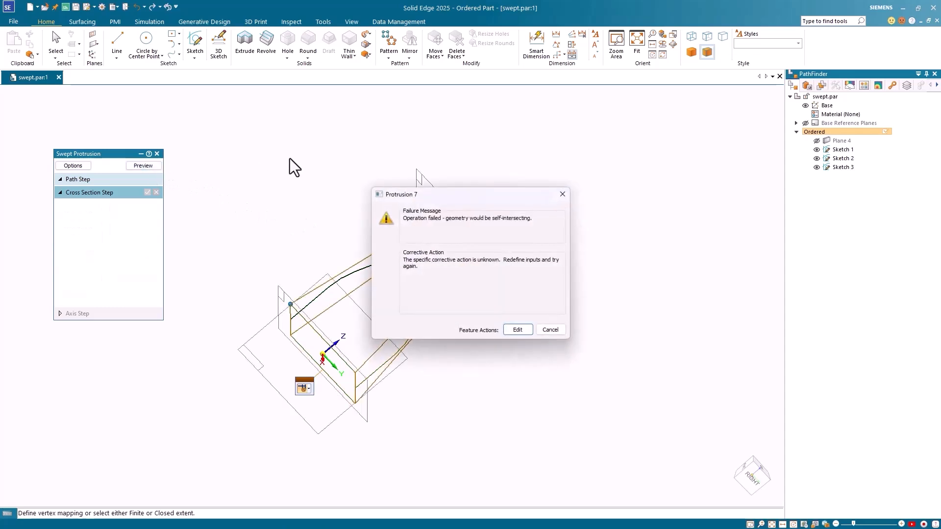
mouse_move(313, 199)
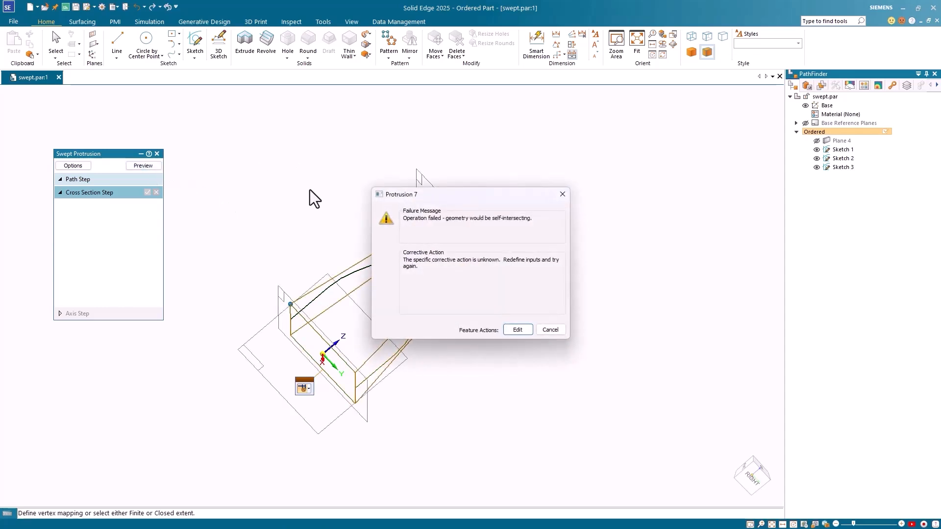
mouse_move(363, 236)
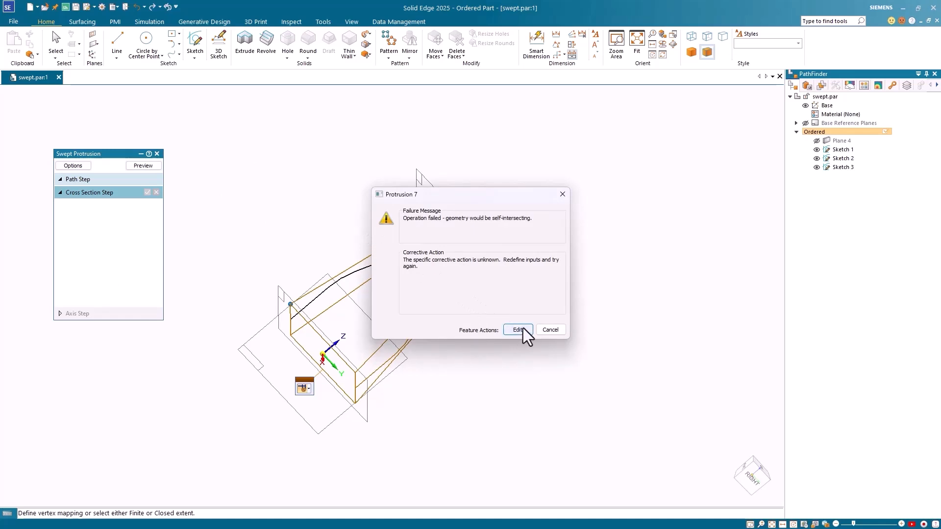
Reopen the sweep for editing from the Protrusion 7 self-intersecting failure dialog.
click(518, 330)
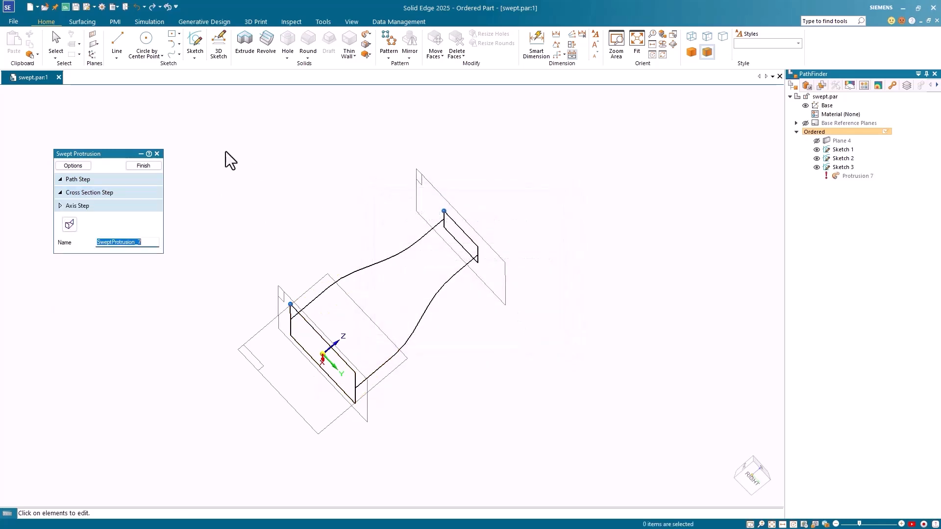
mouse_move(203, 153)
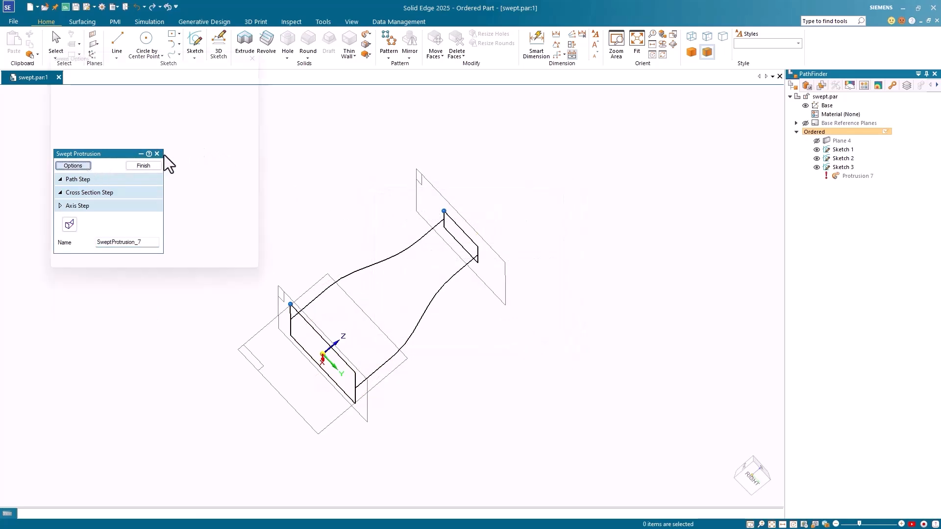
Set the sweep's Section Alignment option to Parallel.
click(72, 166)
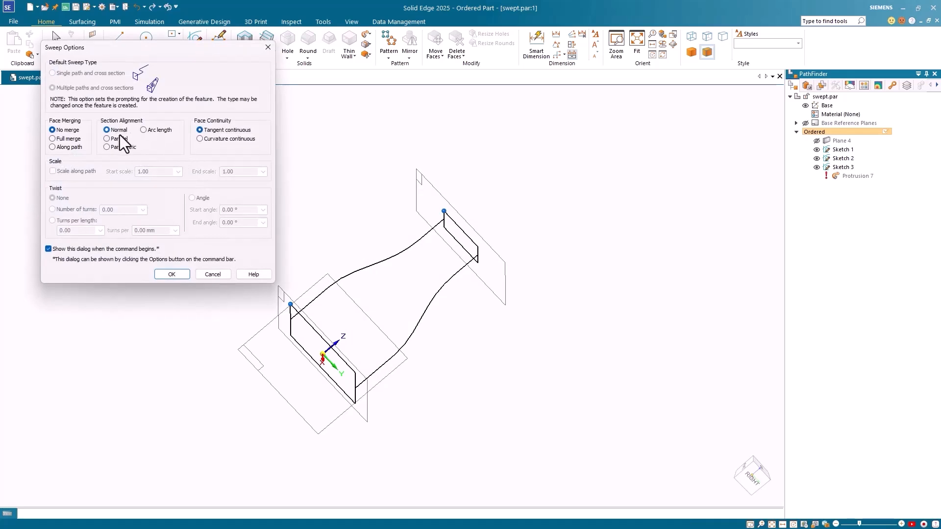
mouse_move(420, 344)
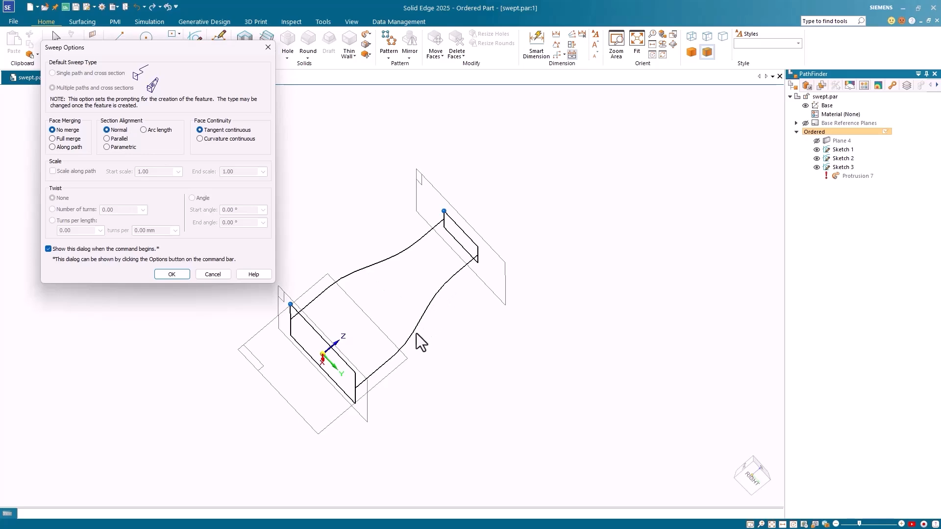
mouse_move(437, 329)
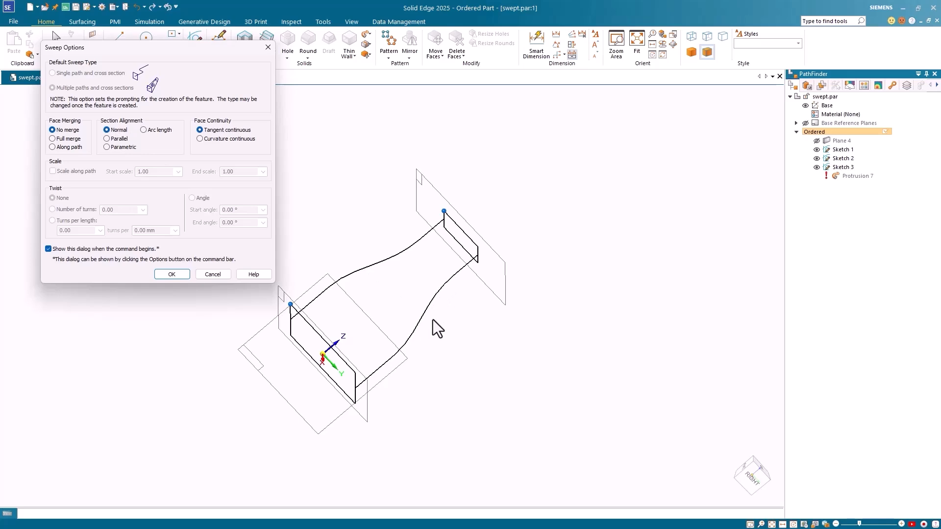
mouse_move(429, 247)
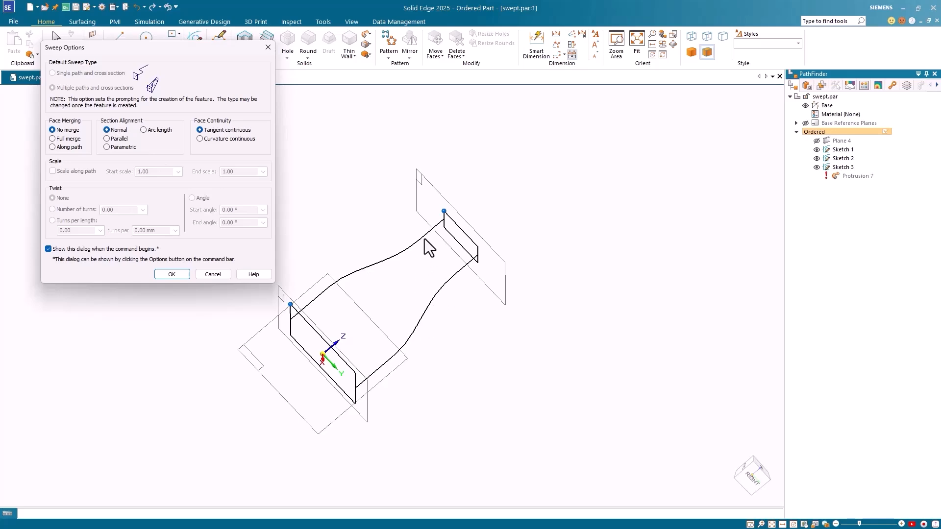
mouse_move(357, 246)
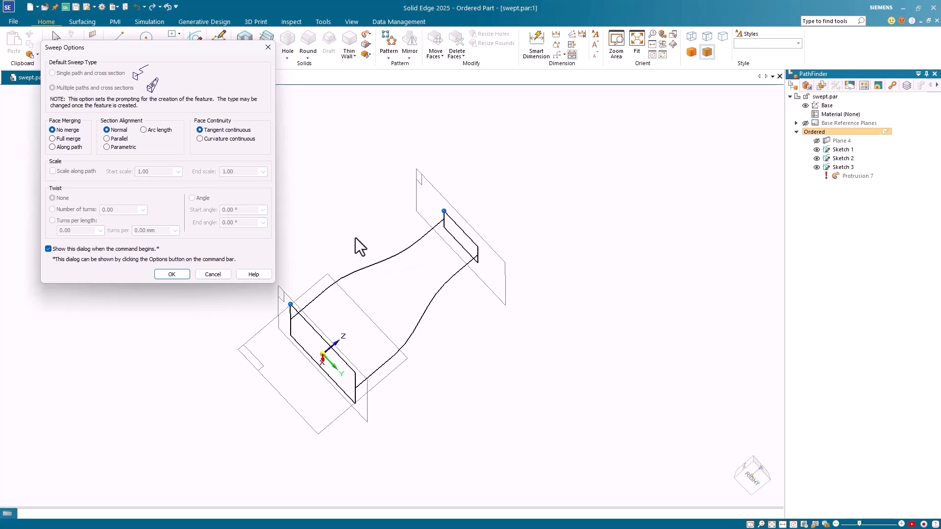
mouse_move(141, 155)
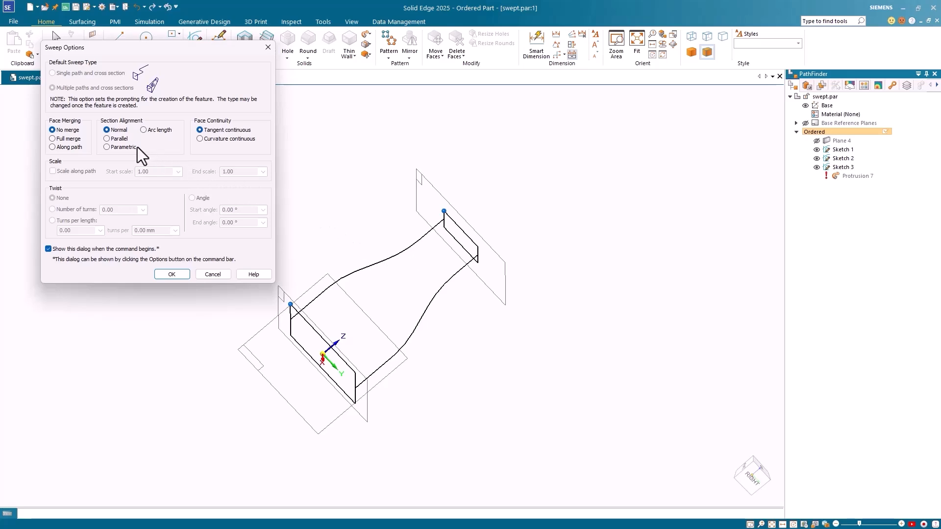
click(106, 139)
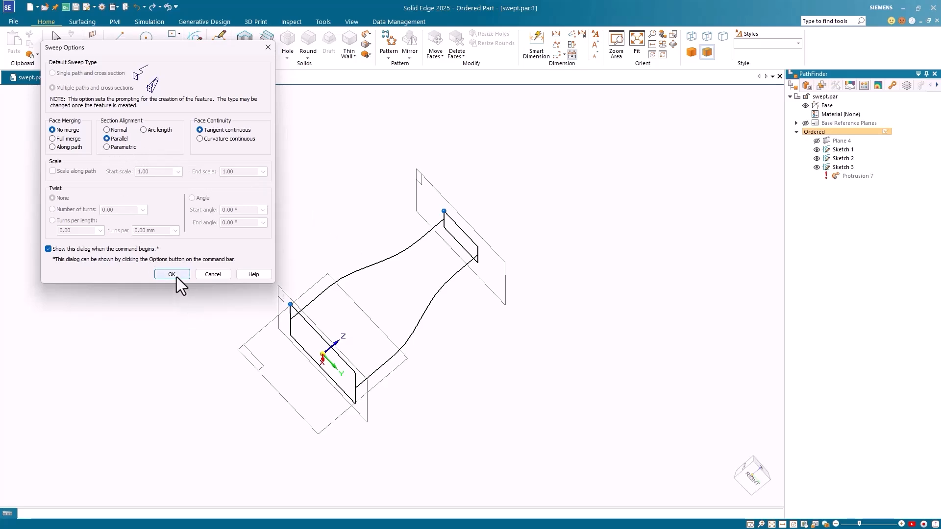
click(171, 275)
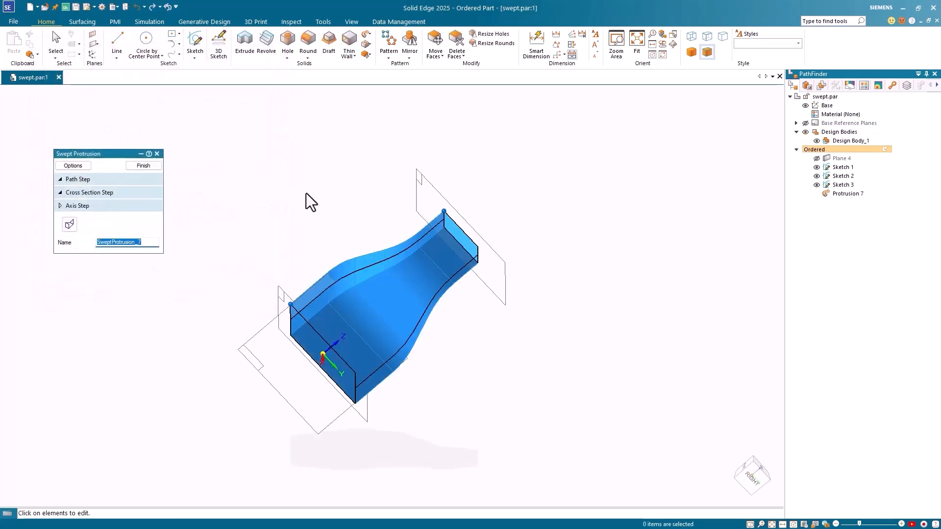
mouse_move(339, 224)
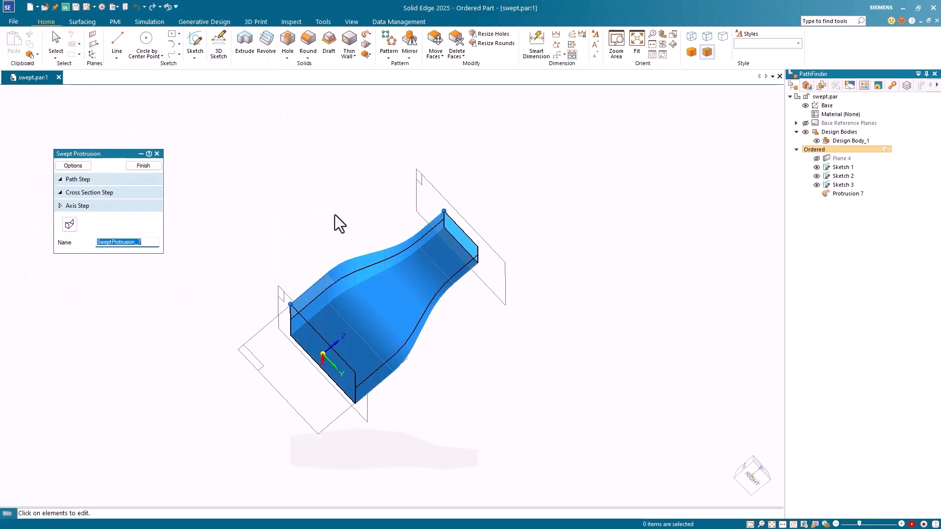
mouse_move(458, 382)
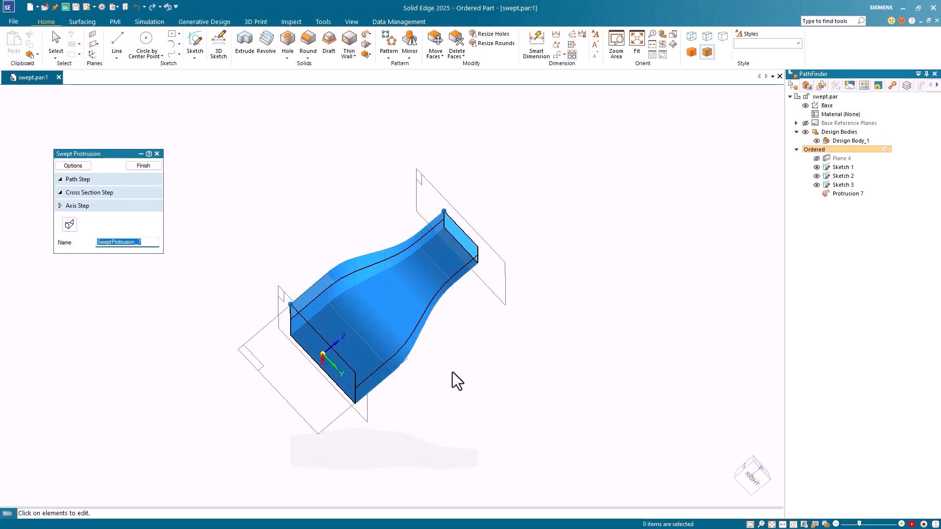
mouse_move(393, 339)
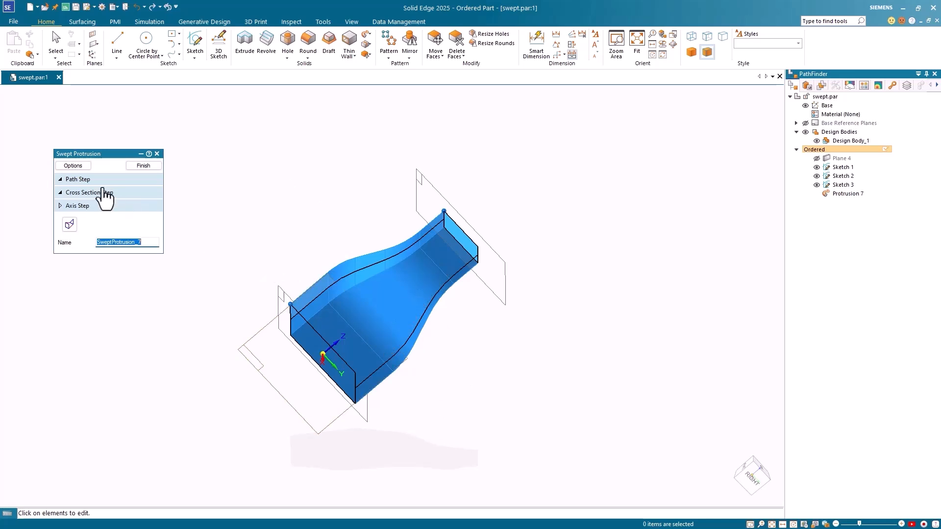
Set Face Merging to Full merge and finish Protrusion 7.
click(72, 165)
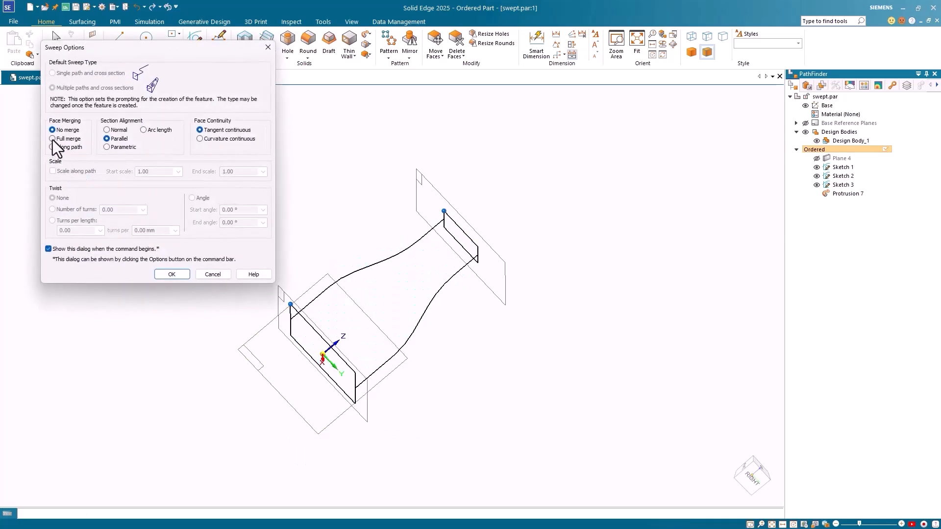
click(53, 139)
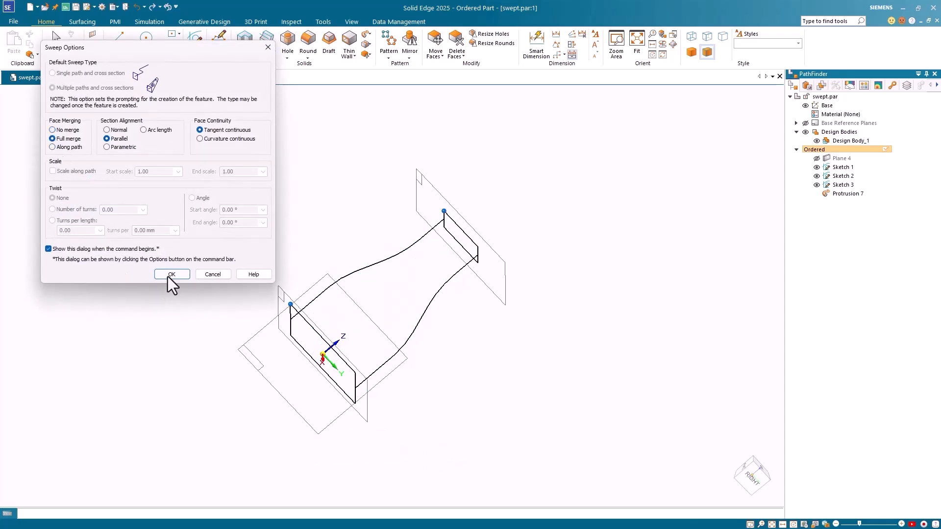
click(172, 275)
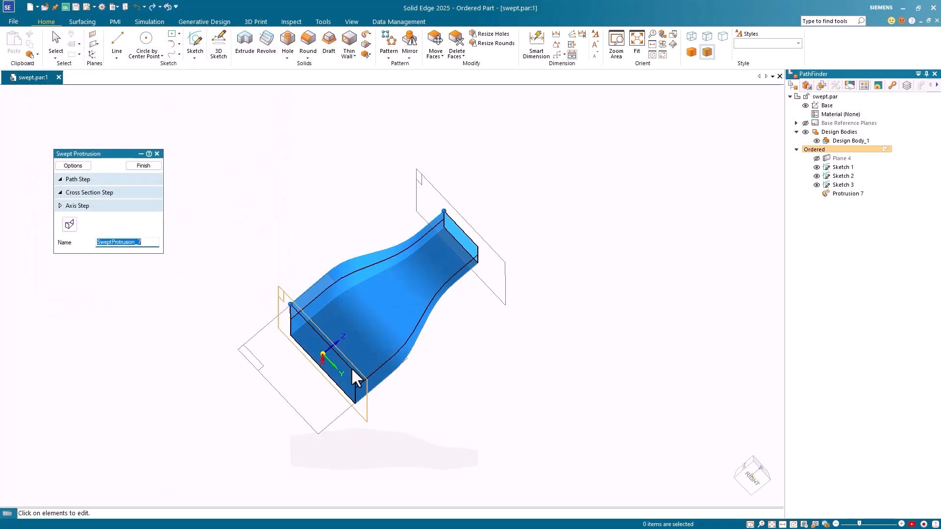
mouse_move(230, 231)
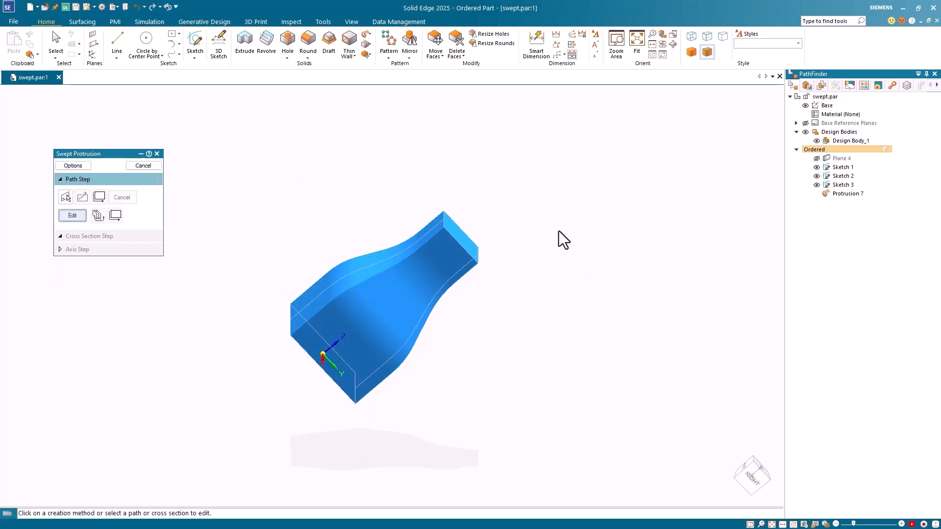
click(143, 166)
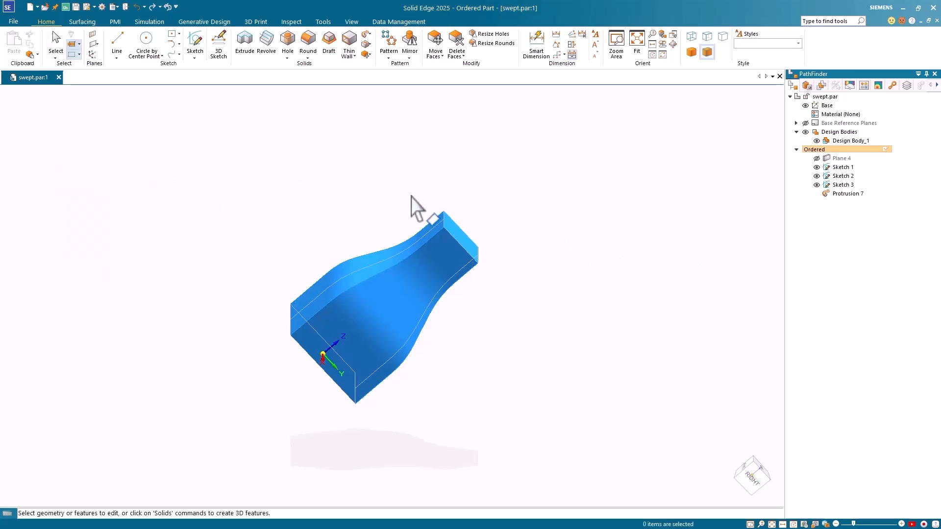
Close swept.par and open the Sweep_options.par part.
right_click(420, 217)
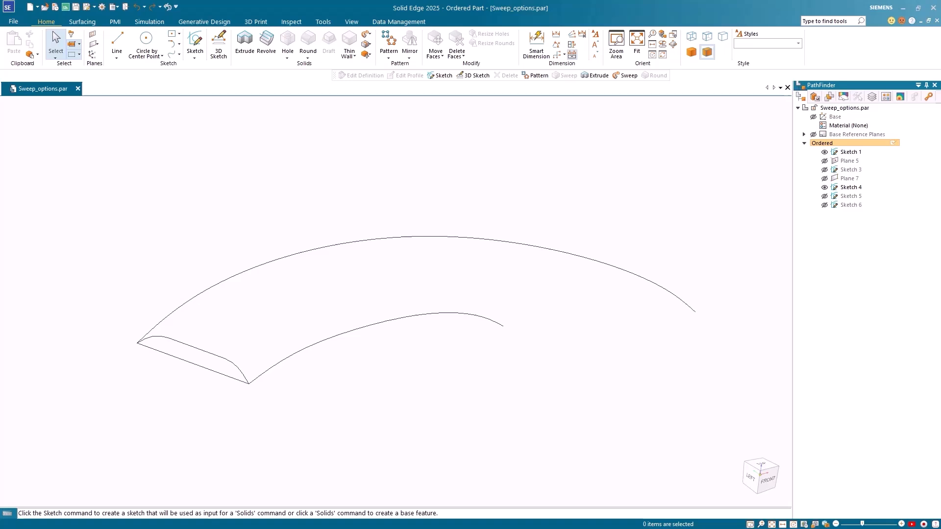
mouse_move(372, 40)
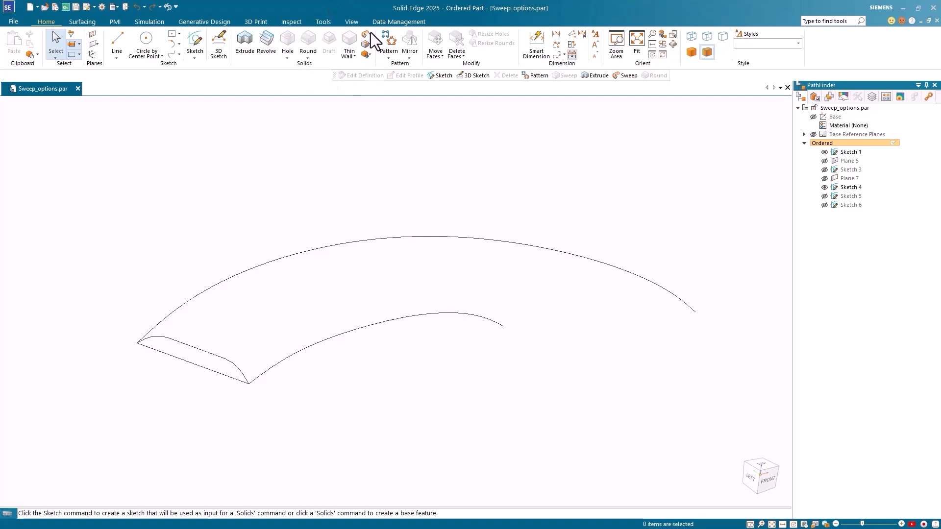
Sweep the end profile along both arcs as a multi-path sweep with default options.
click(366, 38)
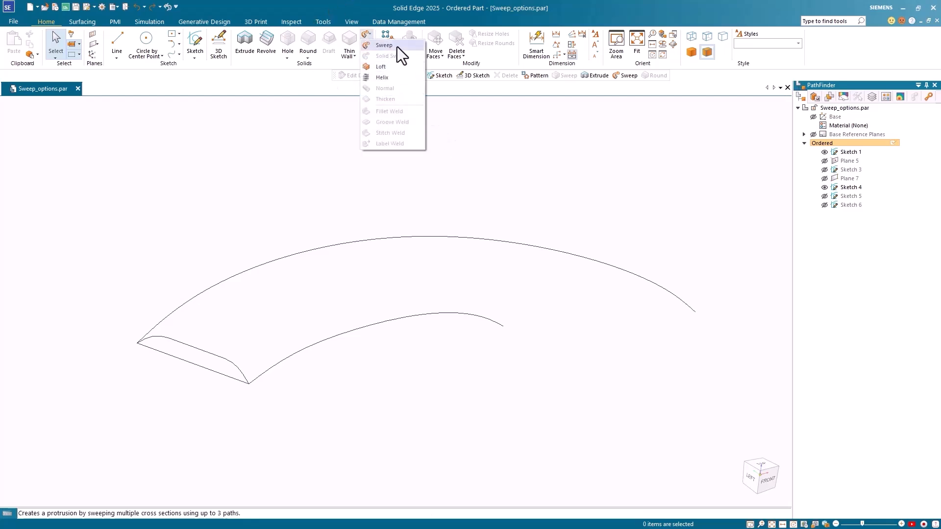
click(384, 45)
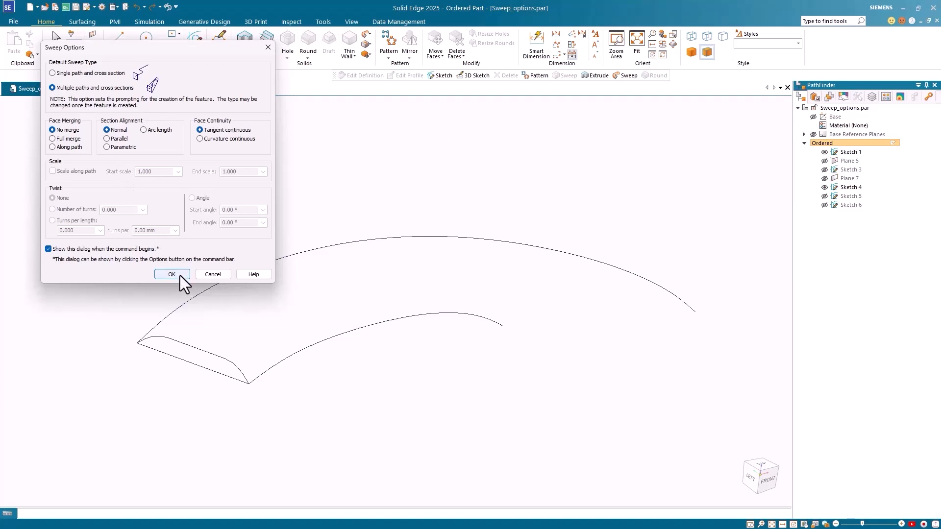
click(171, 274)
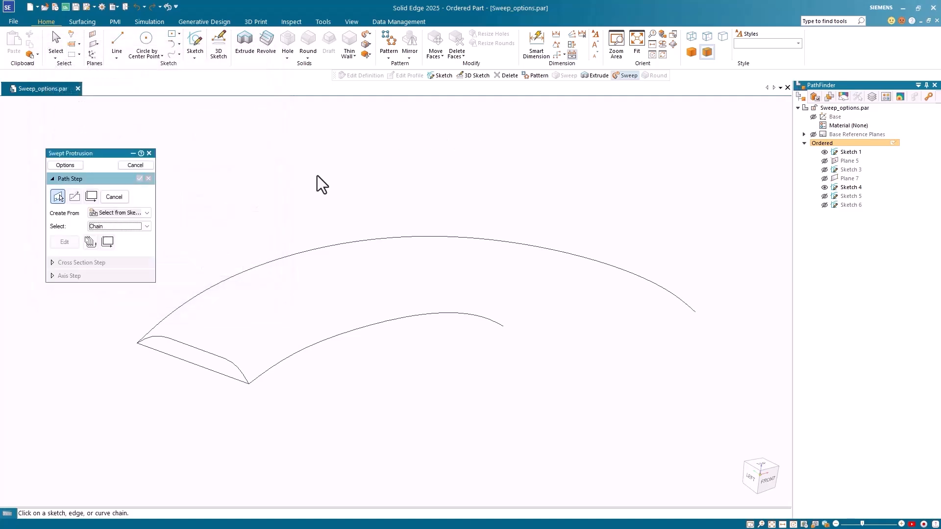
mouse_move(264, 383)
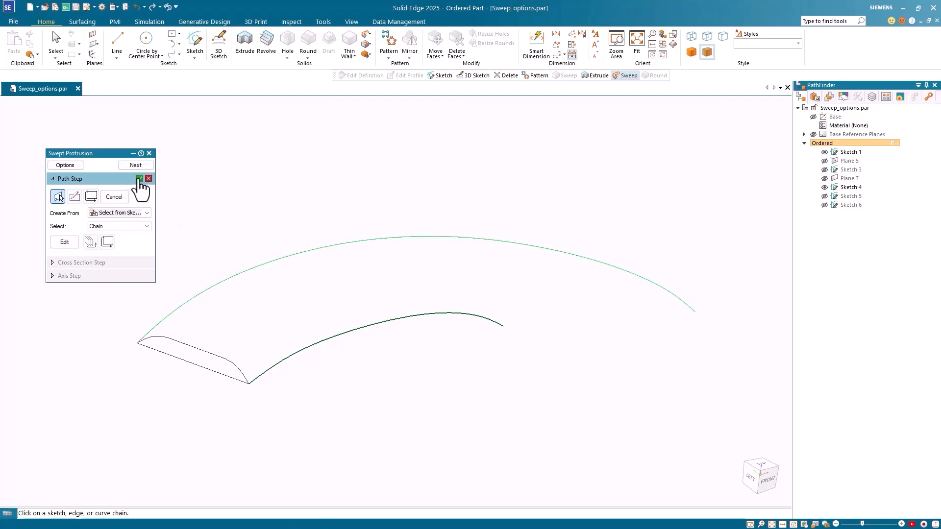
click(139, 179)
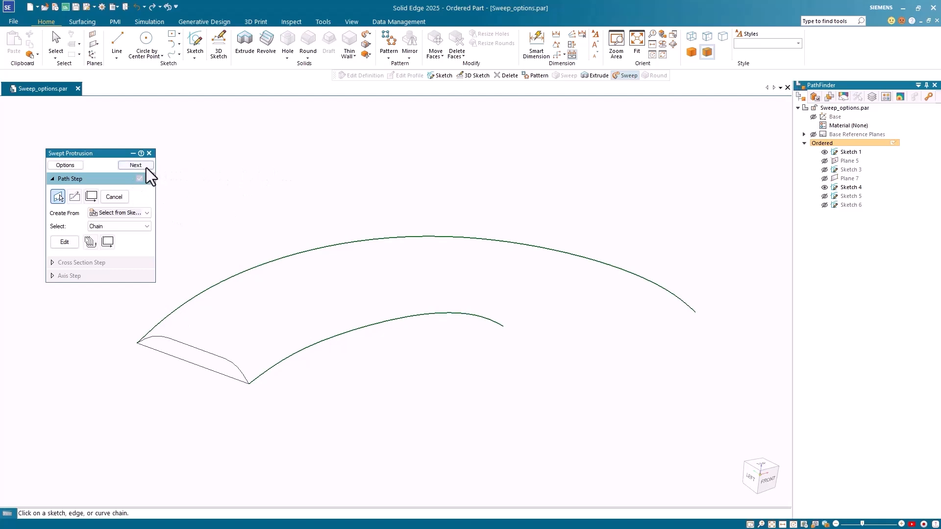
click(136, 166)
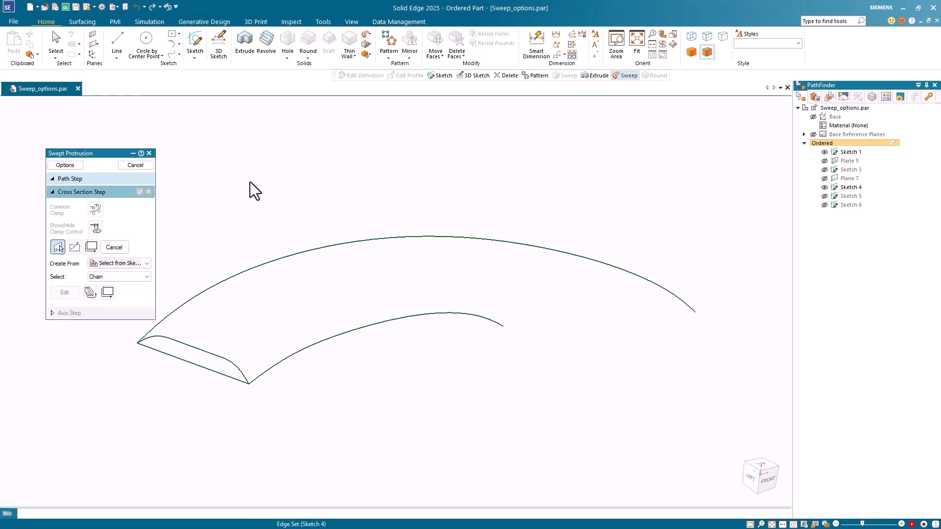
click(58, 247)
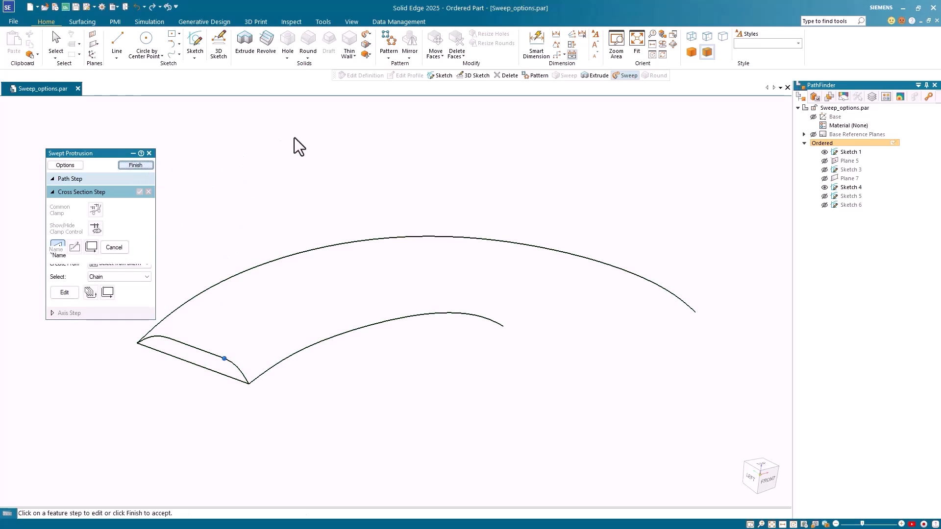
click(136, 165)
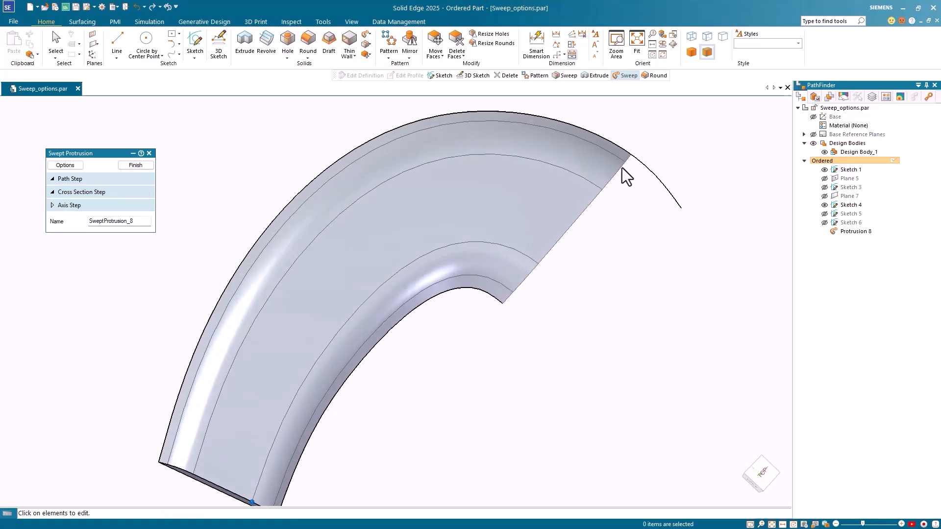
mouse_move(697, 234)
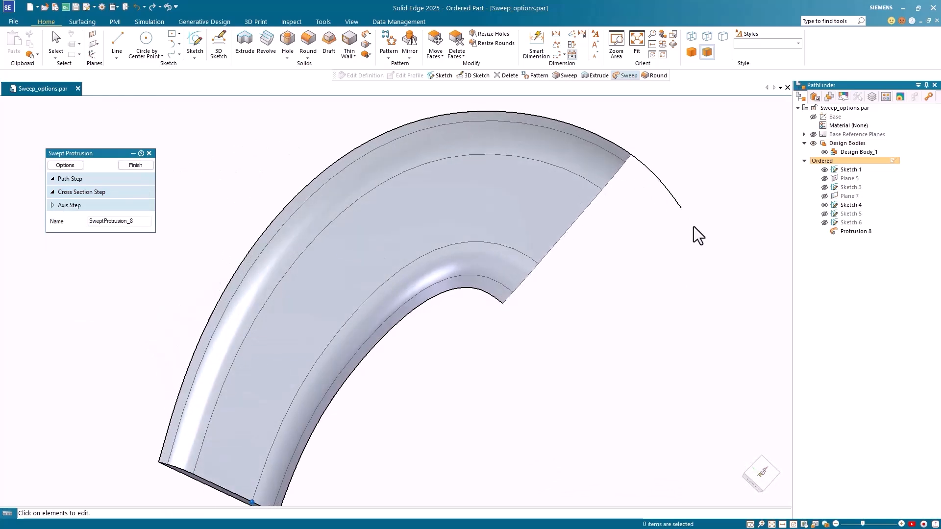
mouse_move(587, 195)
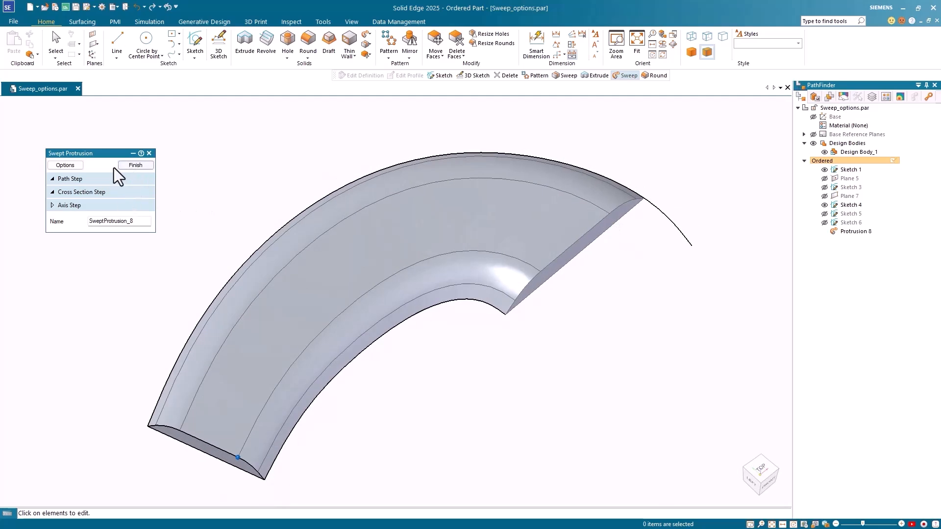
Change the swept body's Section Alignment to Parametric.
click(64, 165)
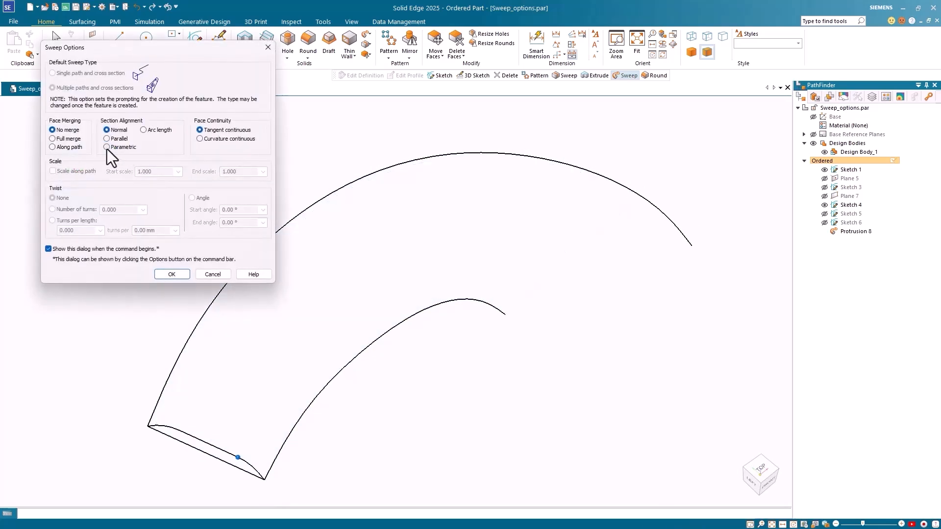
click(107, 148)
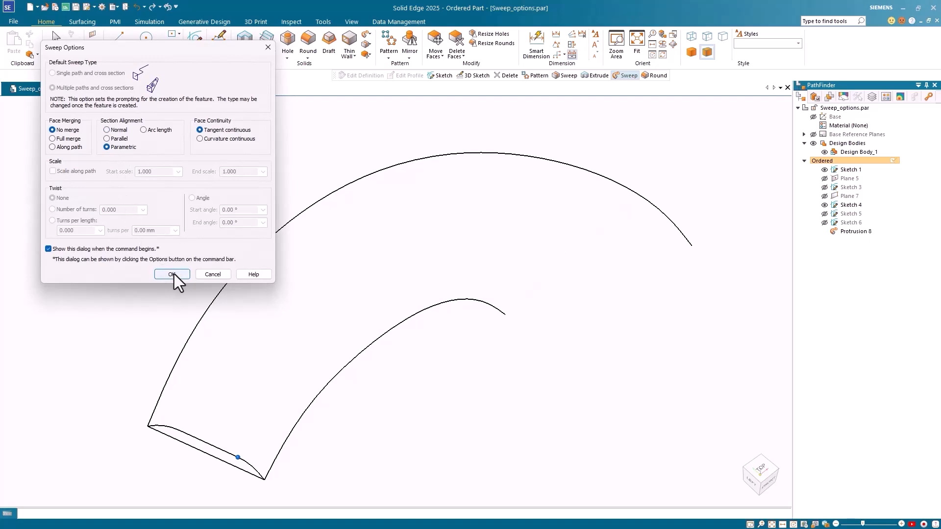
click(171, 275)
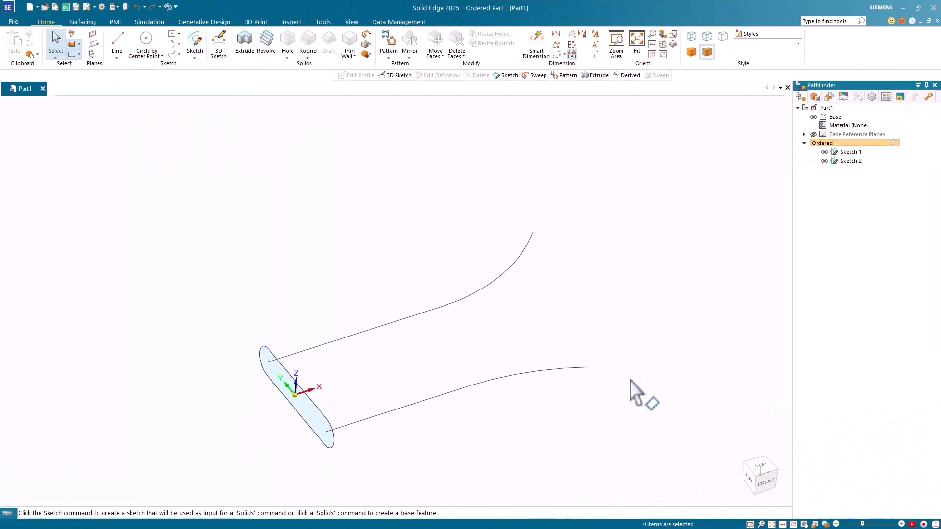
mouse_move(467, 147)
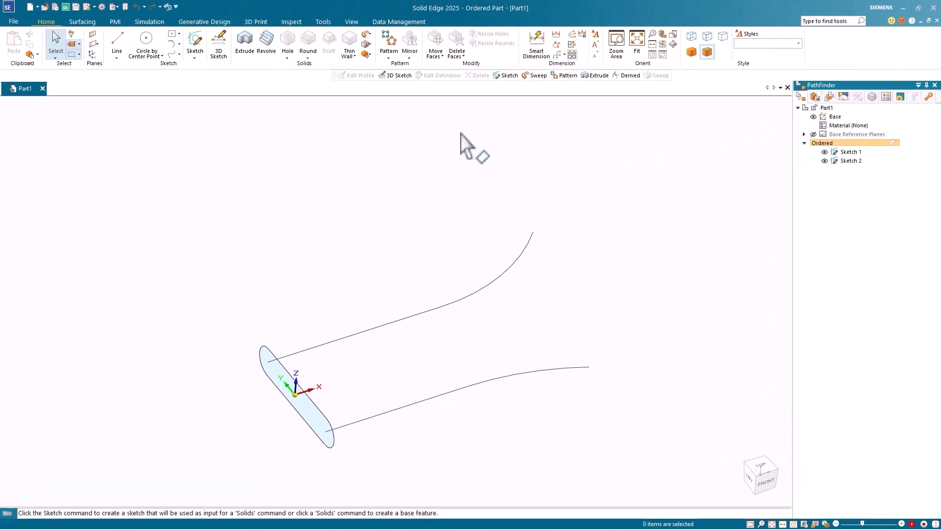
mouse_move(373, 43)
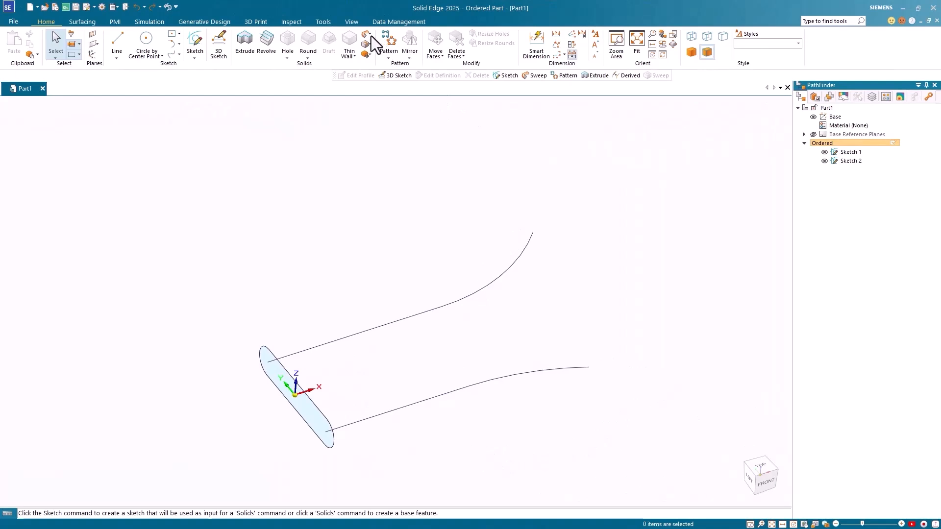
Start a multiple paths and cross sections sweep using Parametric section alignment.
click(366, 36)
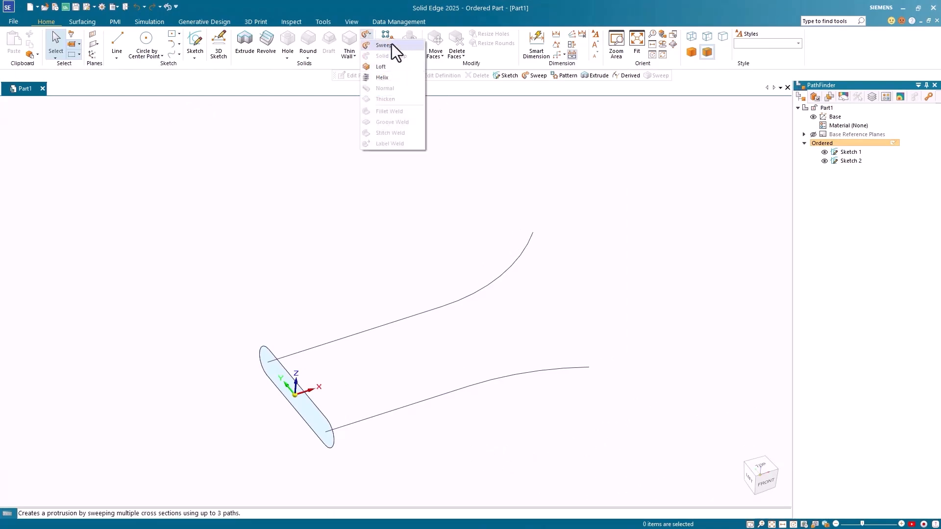
click(383, 45)
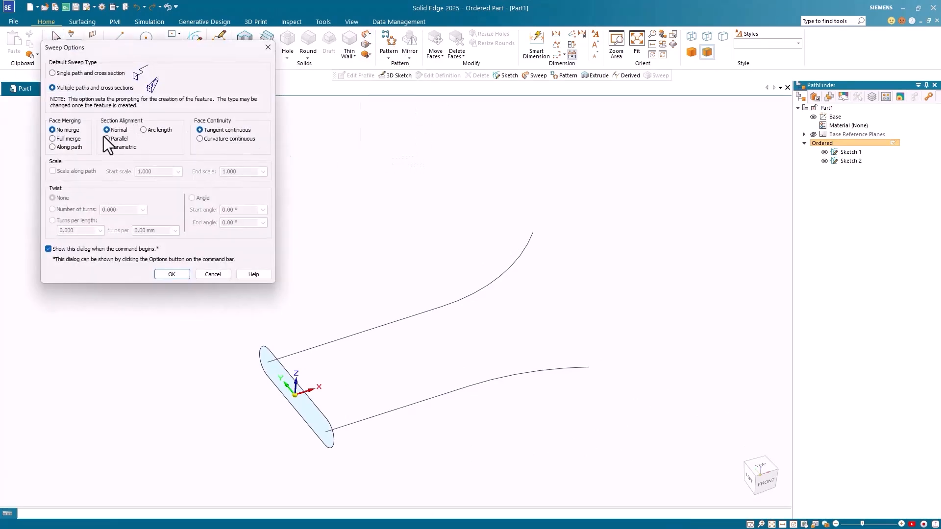
click(107, 147)
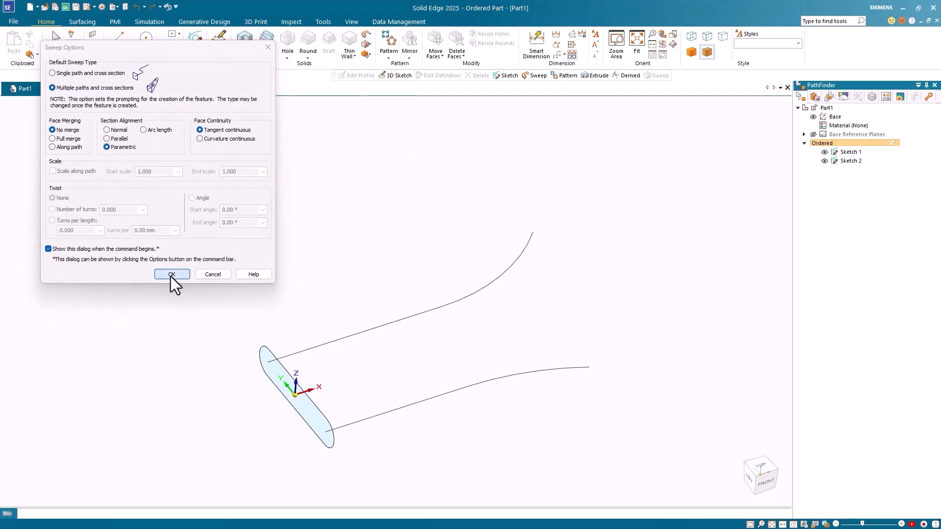
click(172, 274)
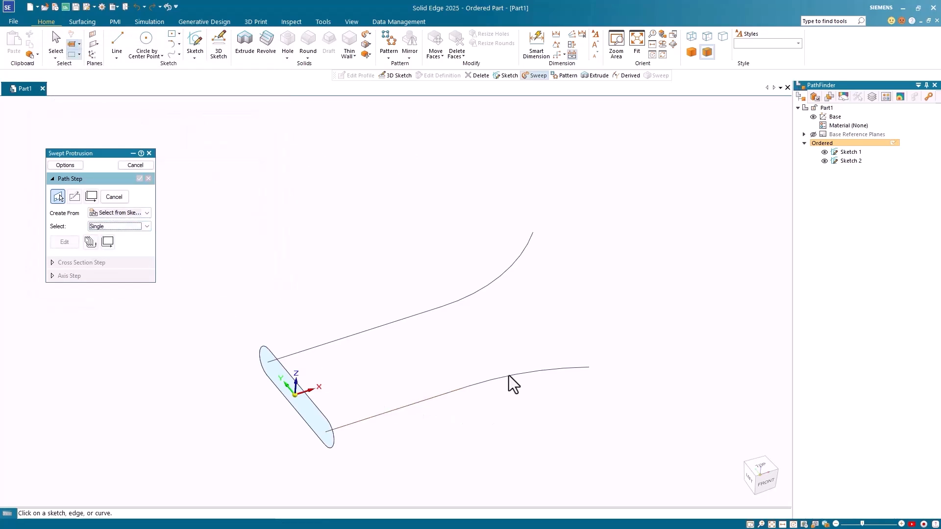
mouse_move(462, 318)
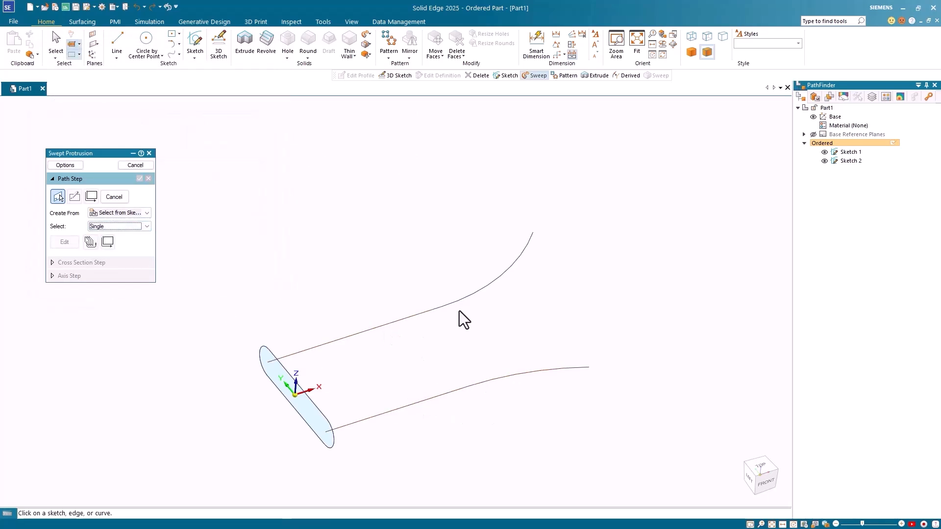
Chain-select both path curves, pick the slot profile, and dismiss the parametric alignment warning.
click(147, 226)
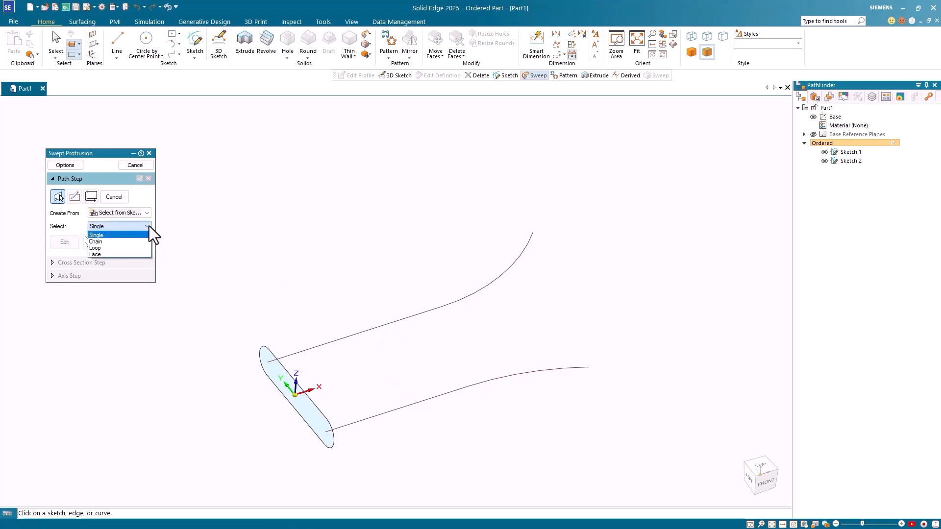
click(95, 241)
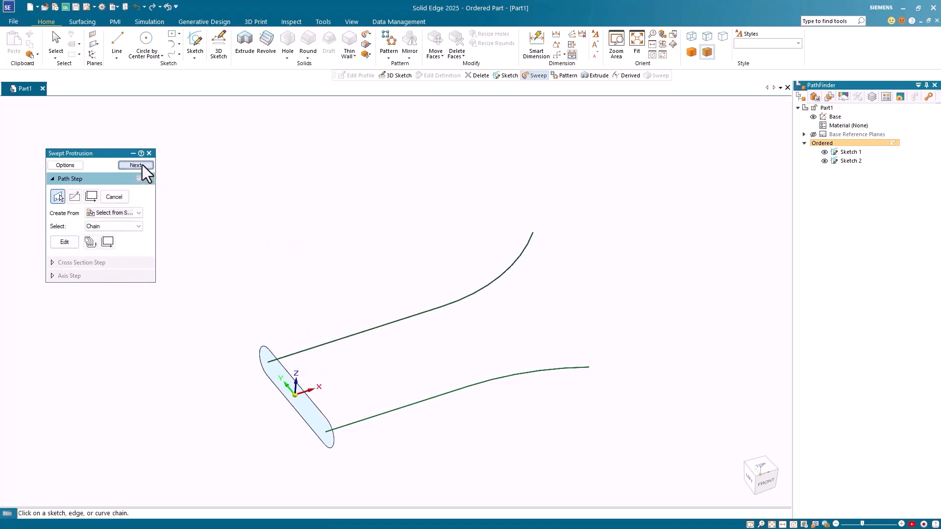
click(136, 165)
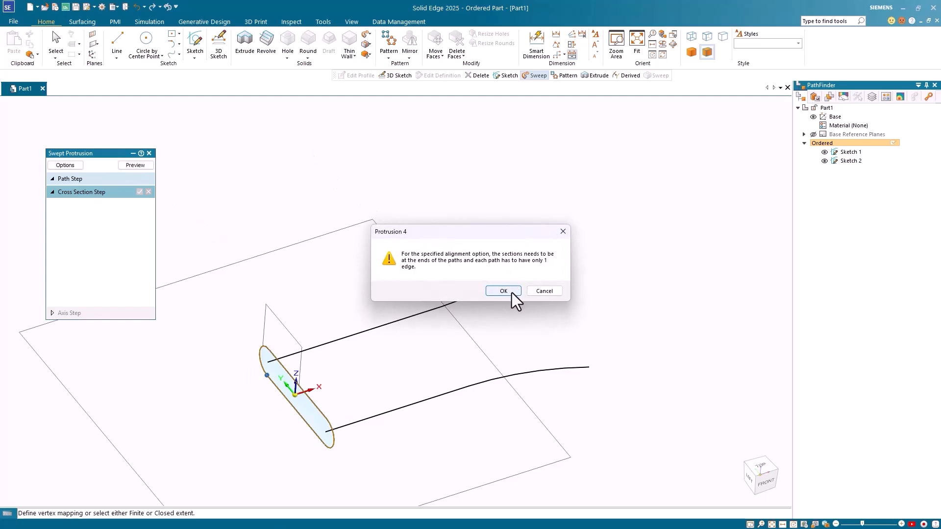
click(503, 291)
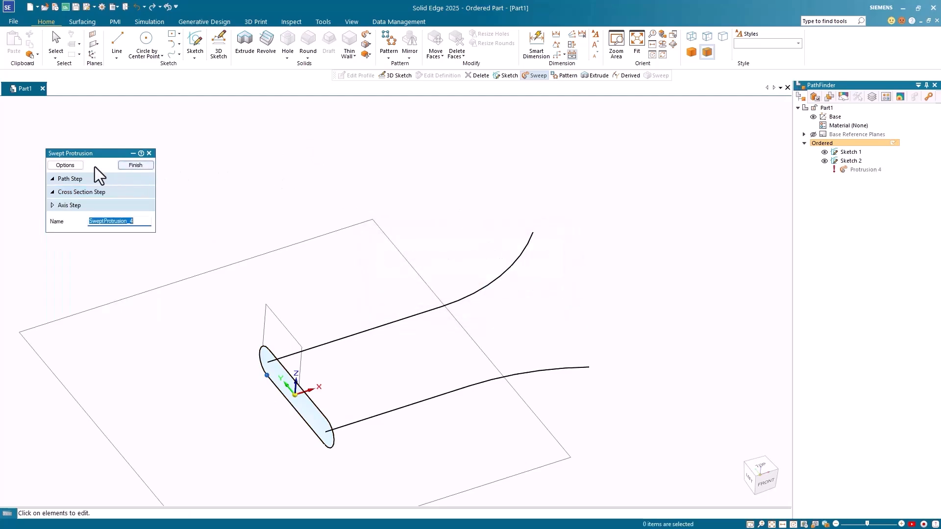
Set Protrusion 4's section alignment to Arc length and finish the flared swept body.
click(64, 165)
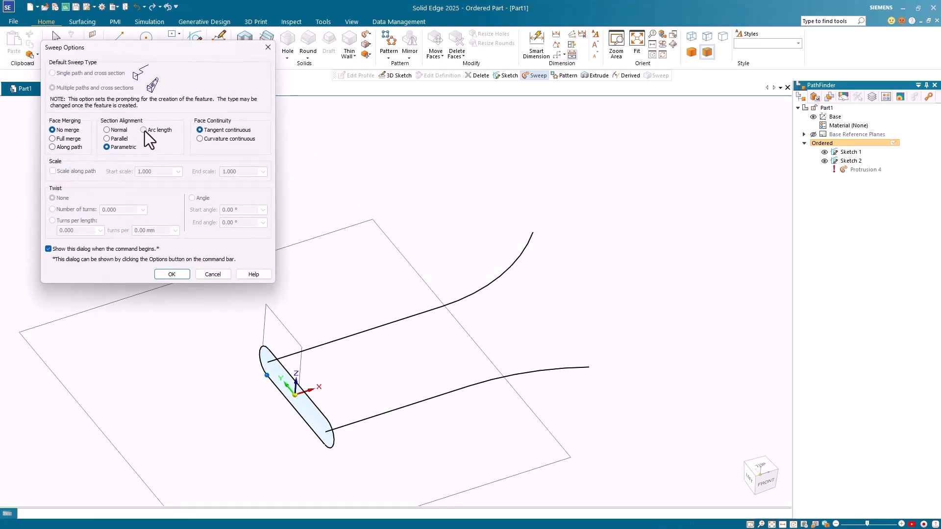
click(144, 130)
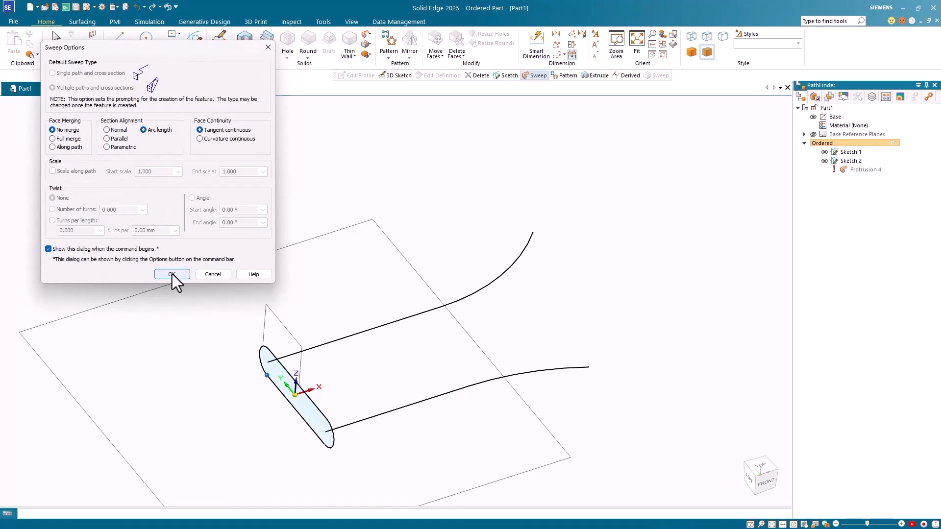
click(172, 274)
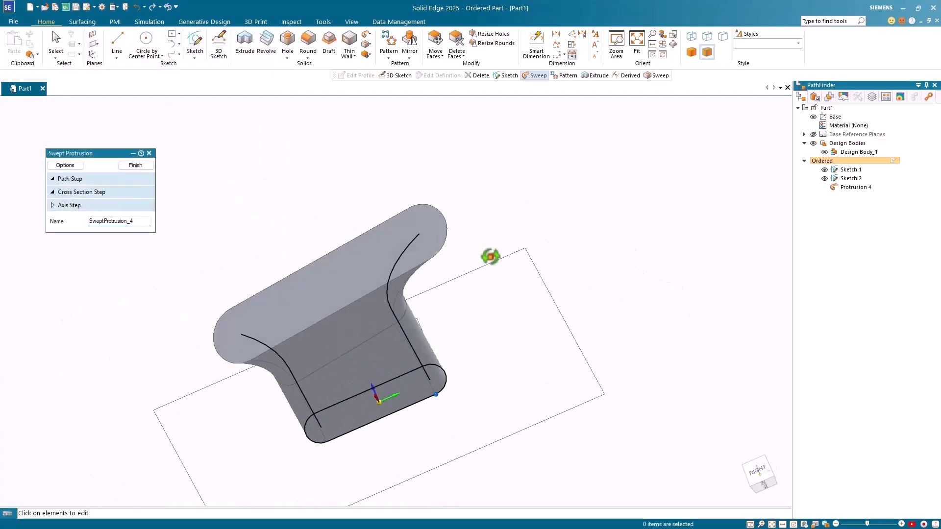
click(135, 165)
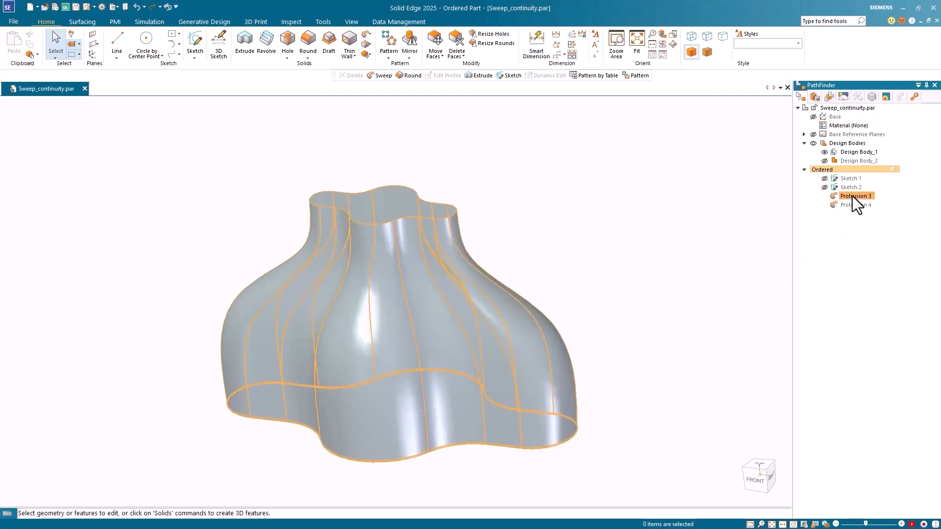
click(854, 196)
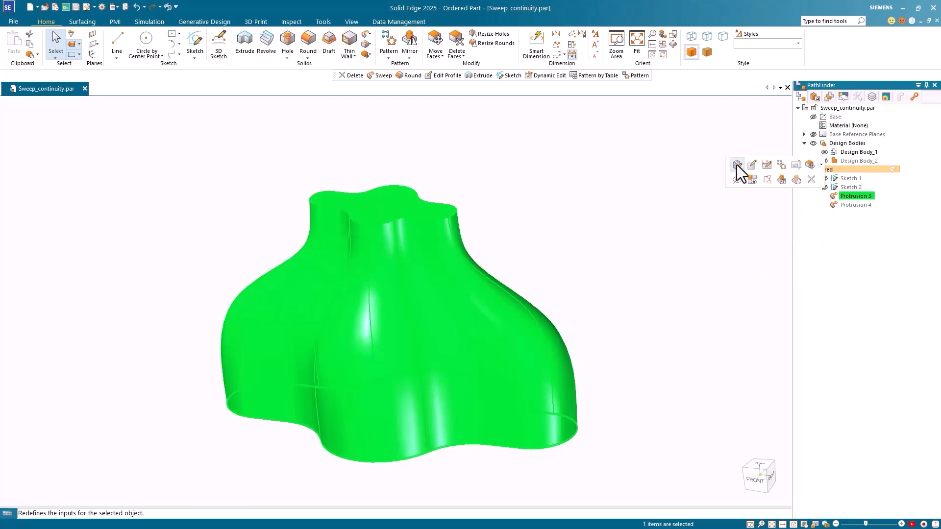
click(738, 166)
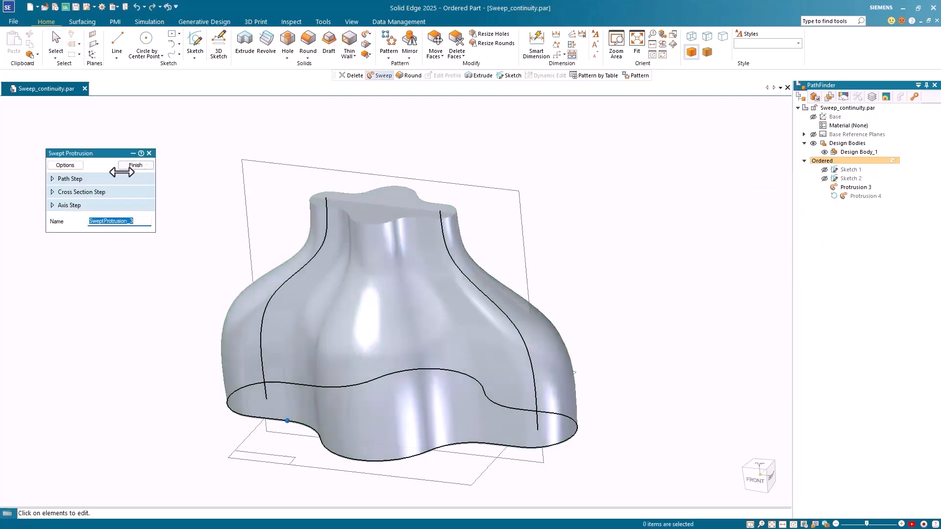
click(64, 165)
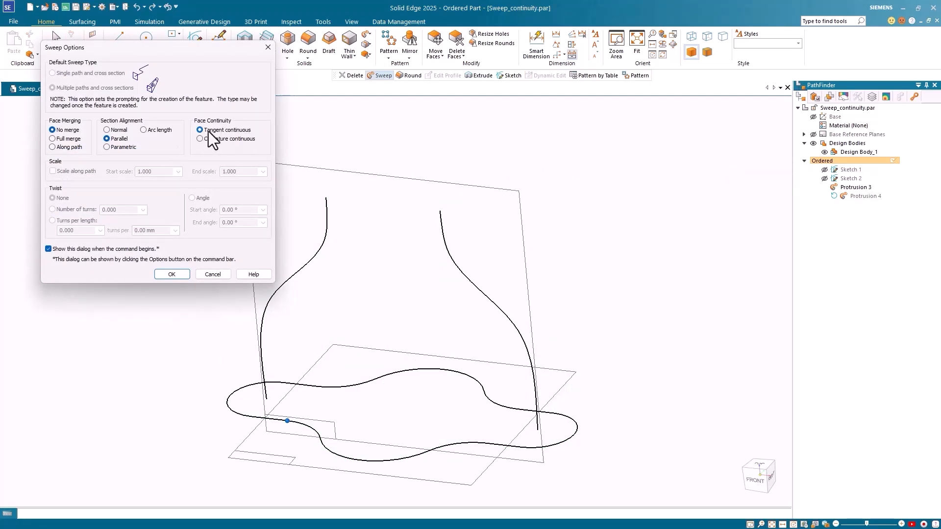
click(172, 275)
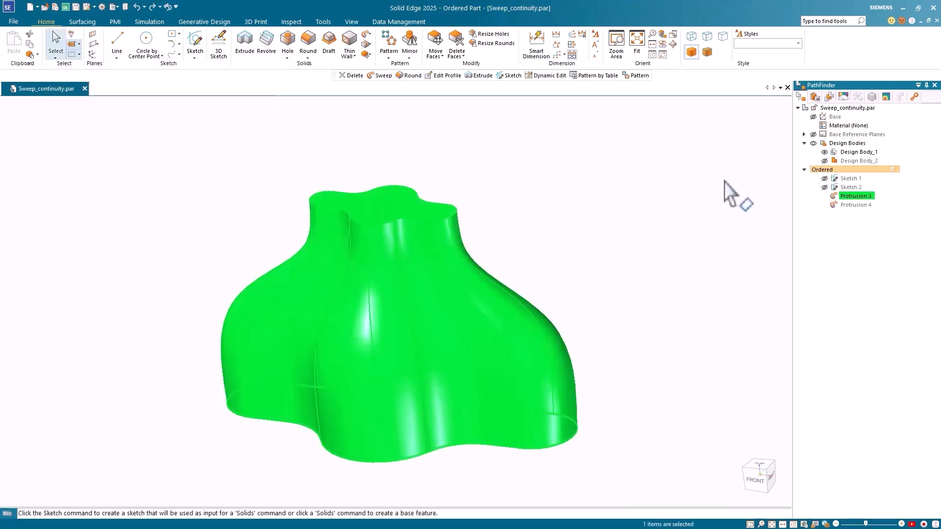
Show Design Body_2, then redefine Protrusion 4 keeping Curvature continuous and finish it.
click(825, 151)
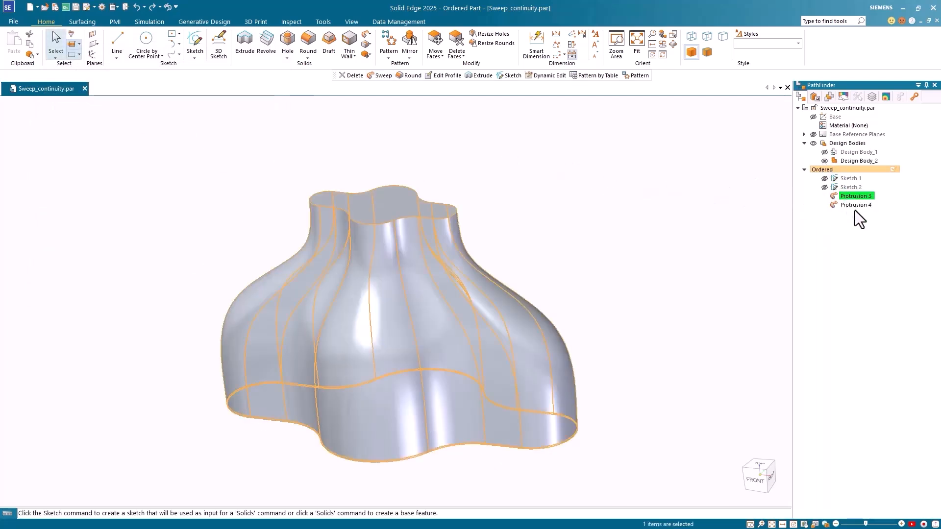
click(856, 205)
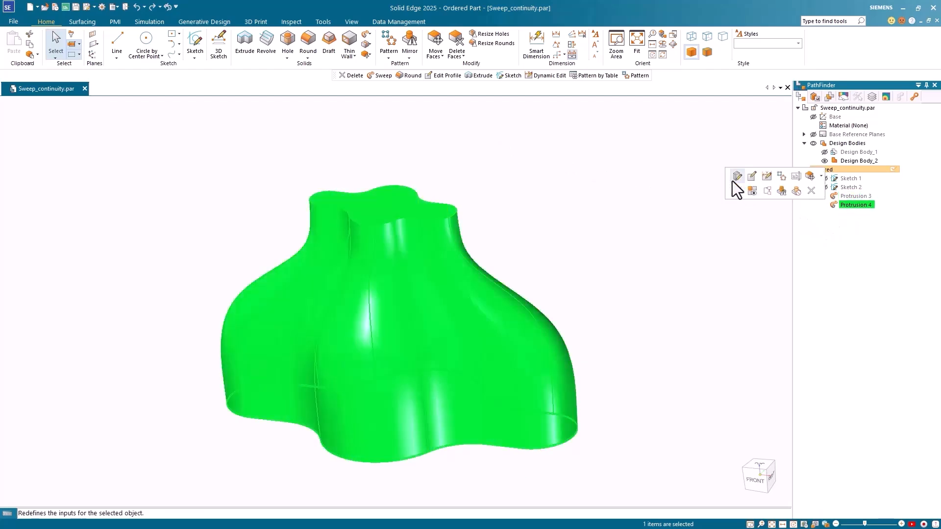
click(736, 176)
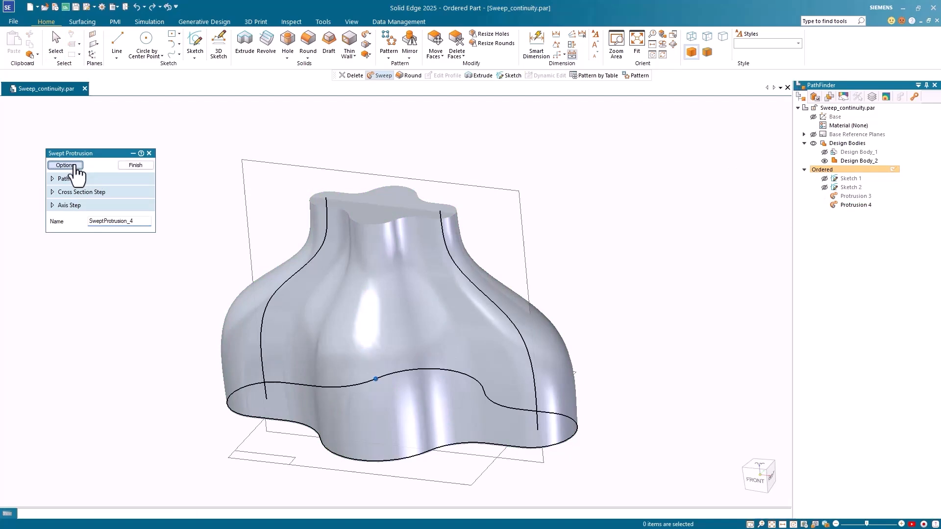
click(65, 165)
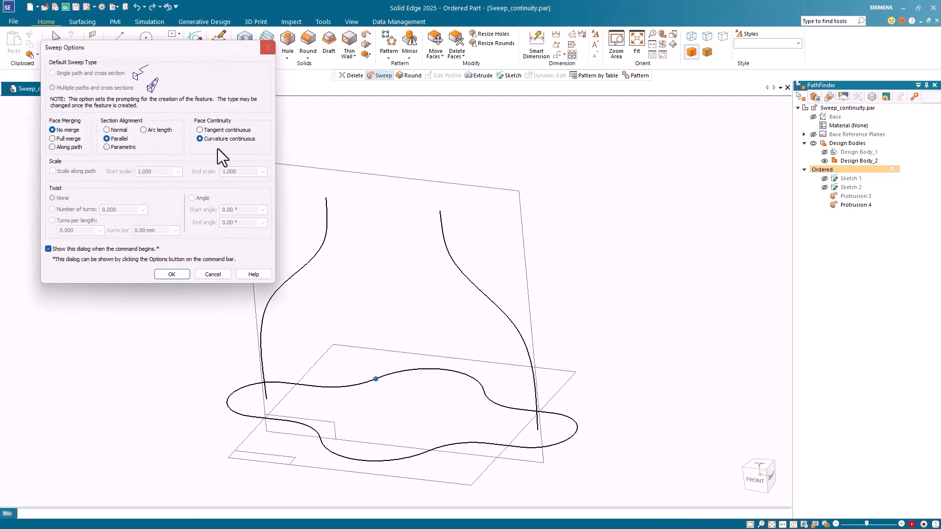
click(172, 274)
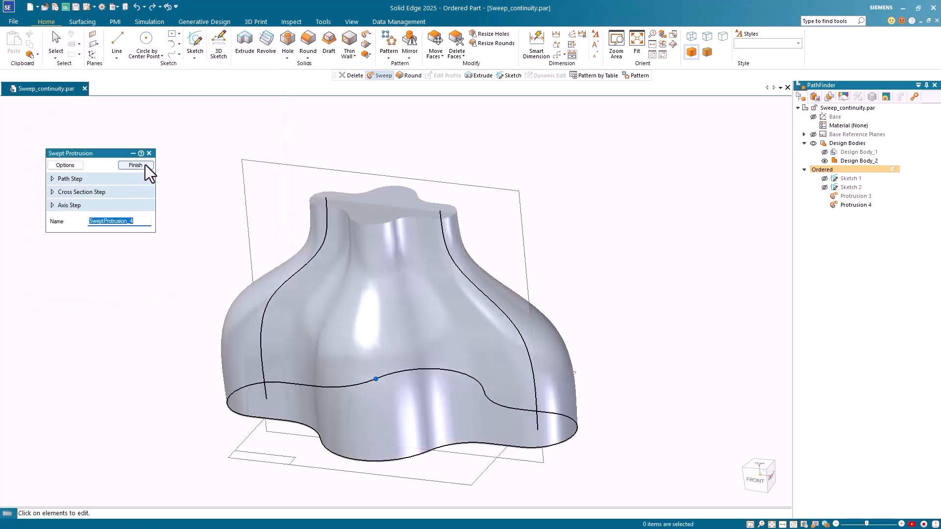
click(134, 165)
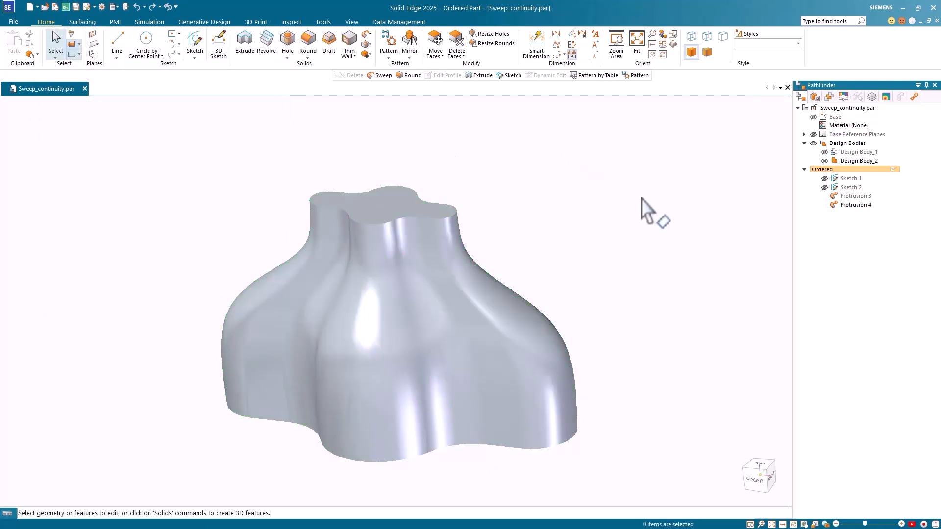
click(917, 86)
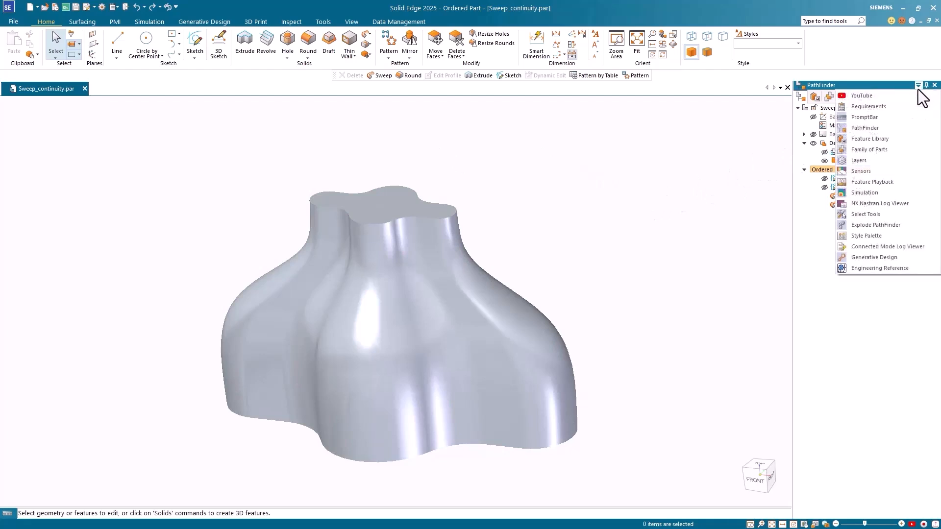
mouse_move(866, 235)
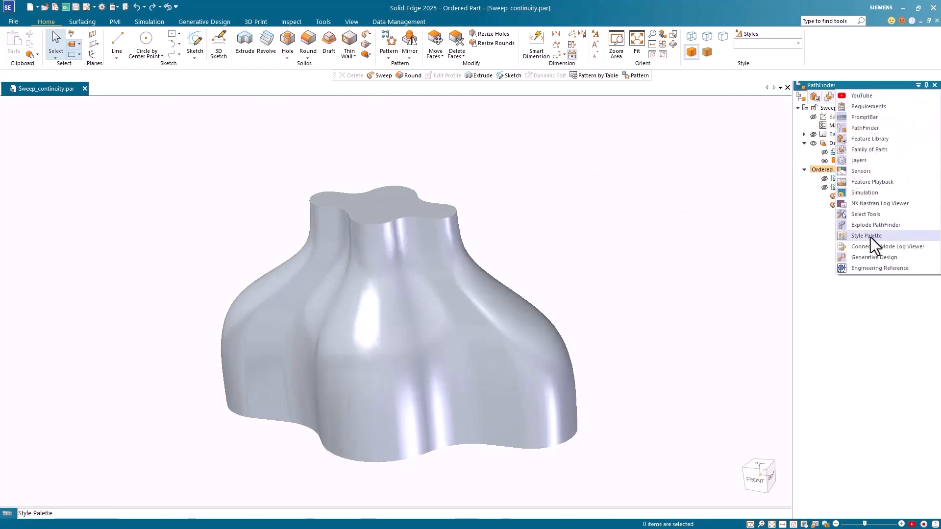
Apply the Copper style from the Style Palette to the lobed Protrusion 4 body.
click(866, 236)
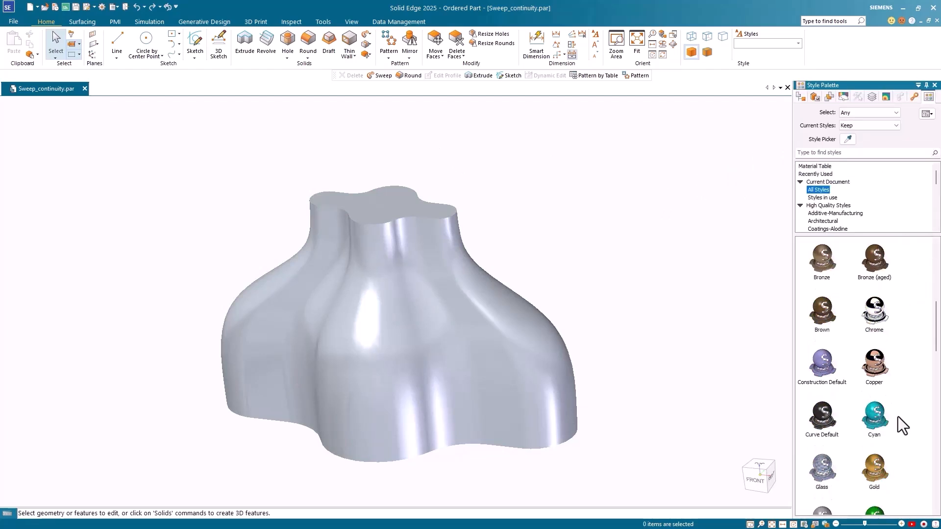
click(874, 363)
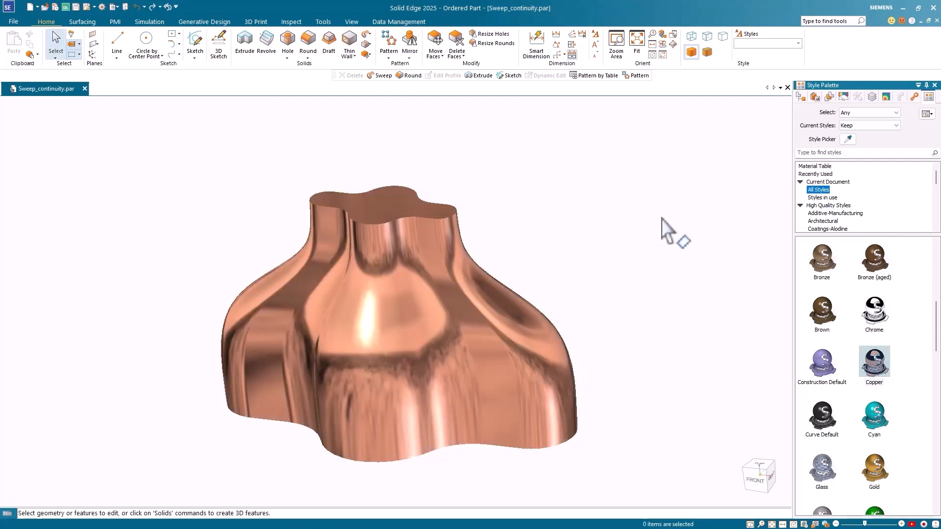
mouse_move(806, 102)
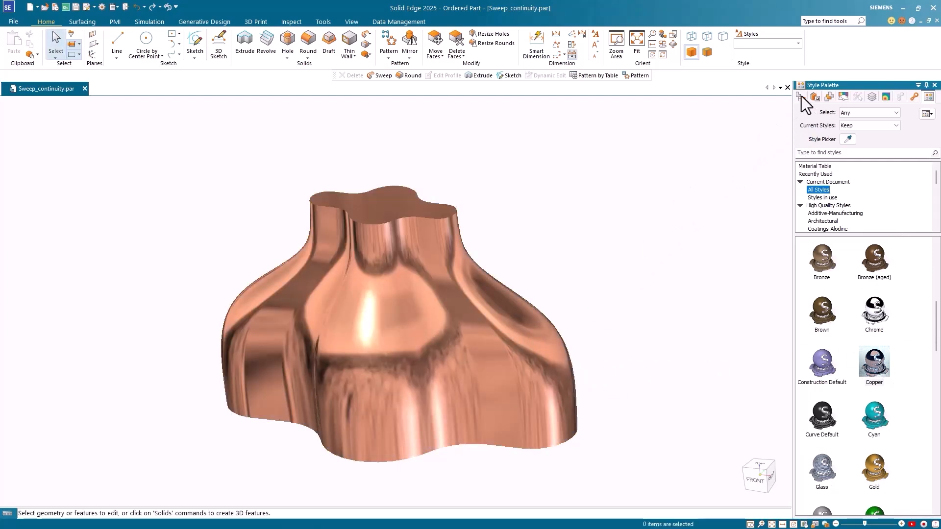